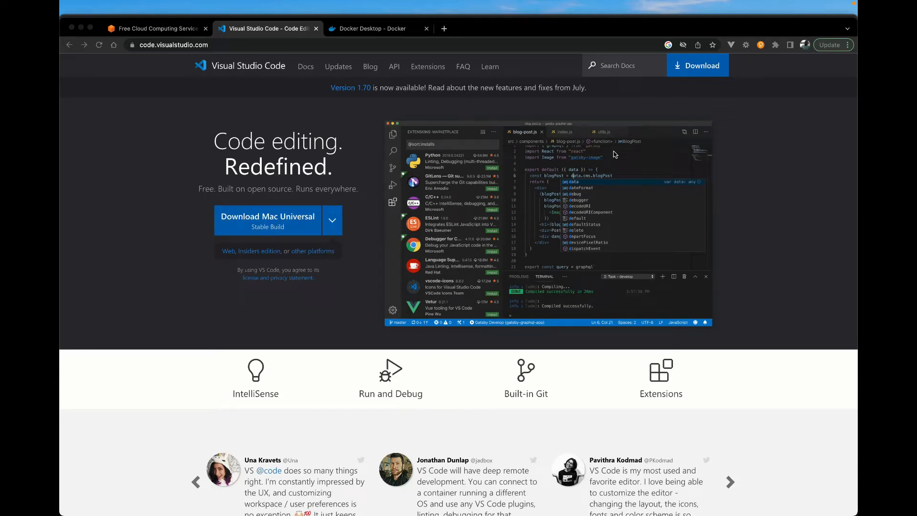
pyautogui.moveTo(349, 231)
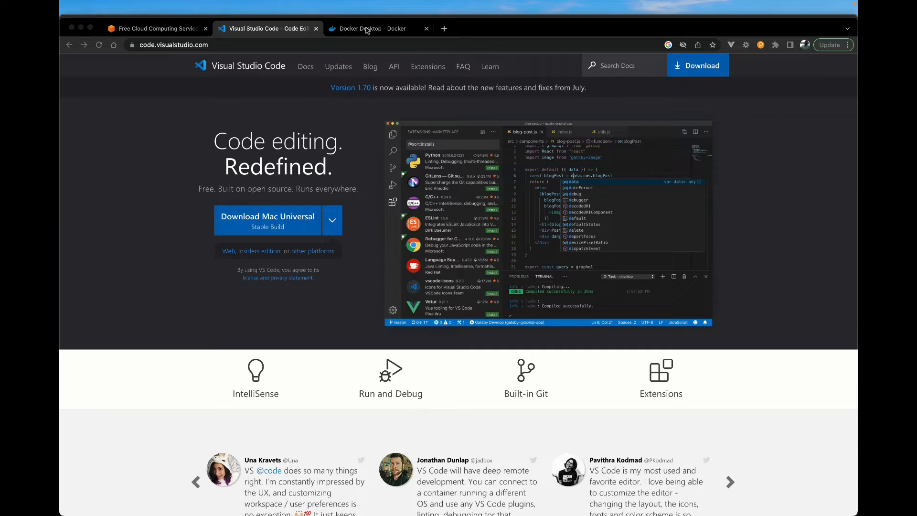
# Glance at the Docker Desktop download page in Chrome, then return to the VS Code window
pyautogui.click(367, 28)
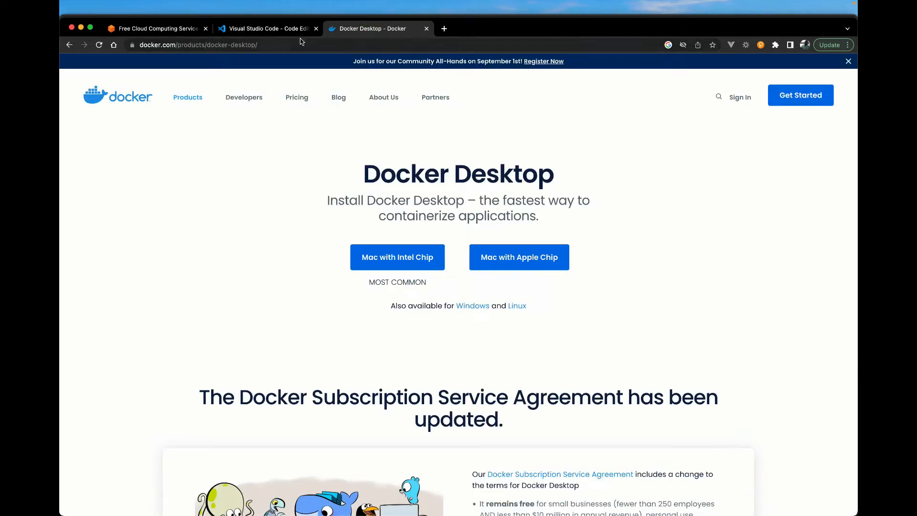
pyautogui.click(266, 28)
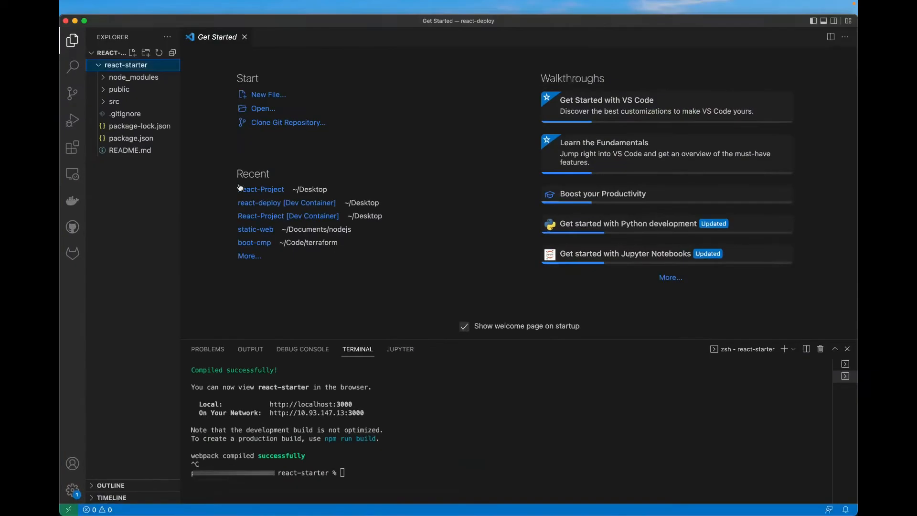
pyautogui.click(119, 89)
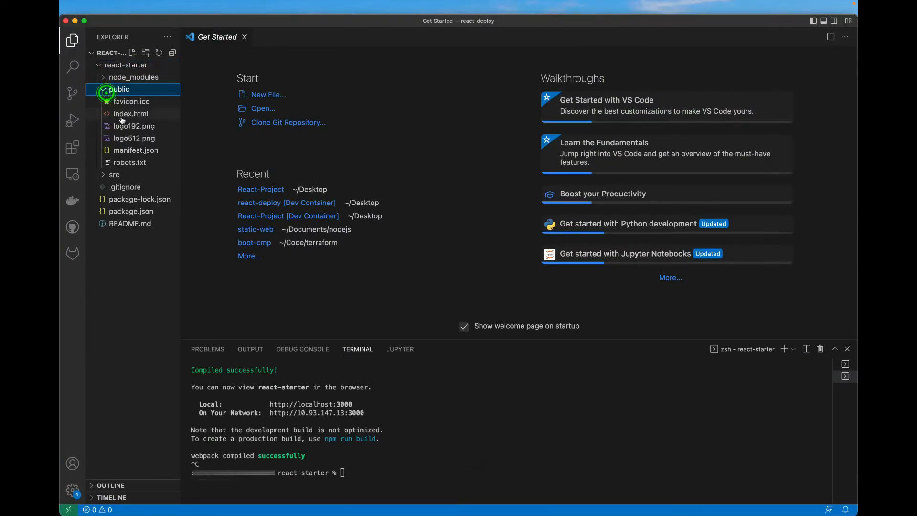
pyautogui.click(119, 89)
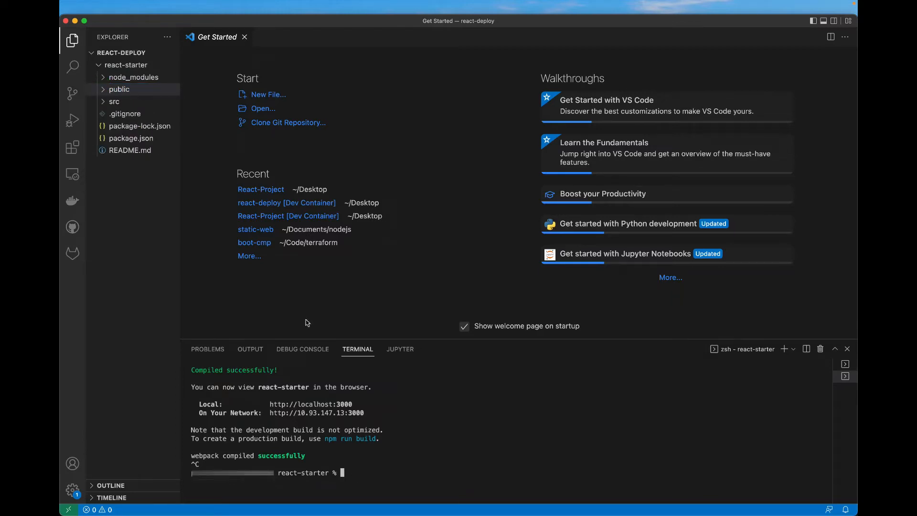
pyautogui.moveTo(256, 228)
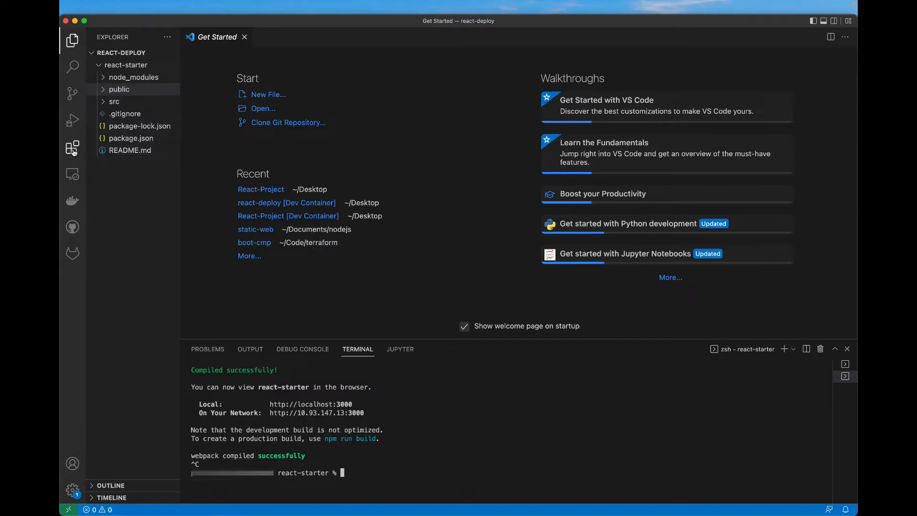
pyautogui.moveTo(72, 148)
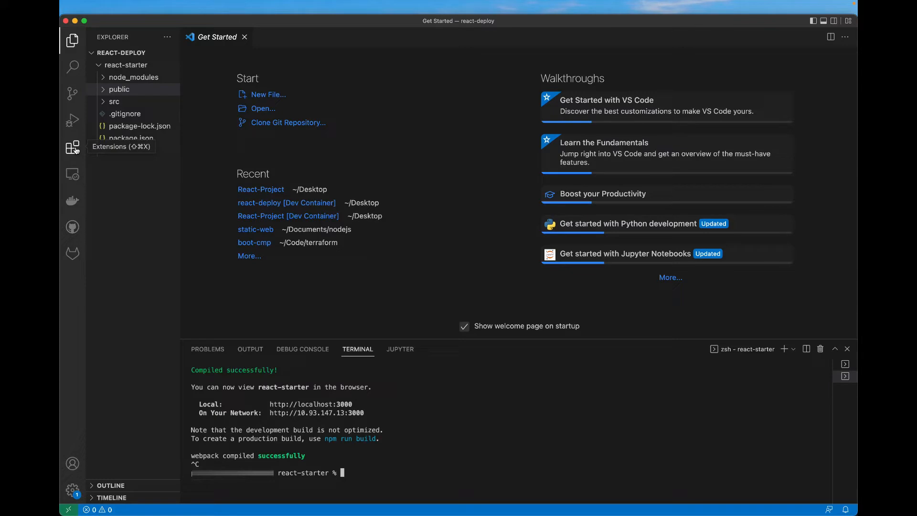
# Search the Extensions view for 're' and open the installed Remote - Containers extension page
pyautogui.click(72, 147)
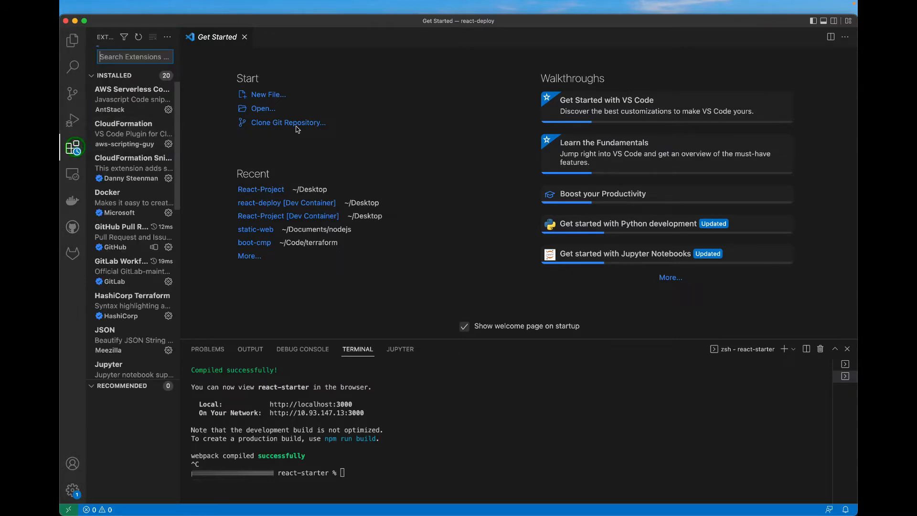
pyautogui.write('remote container')
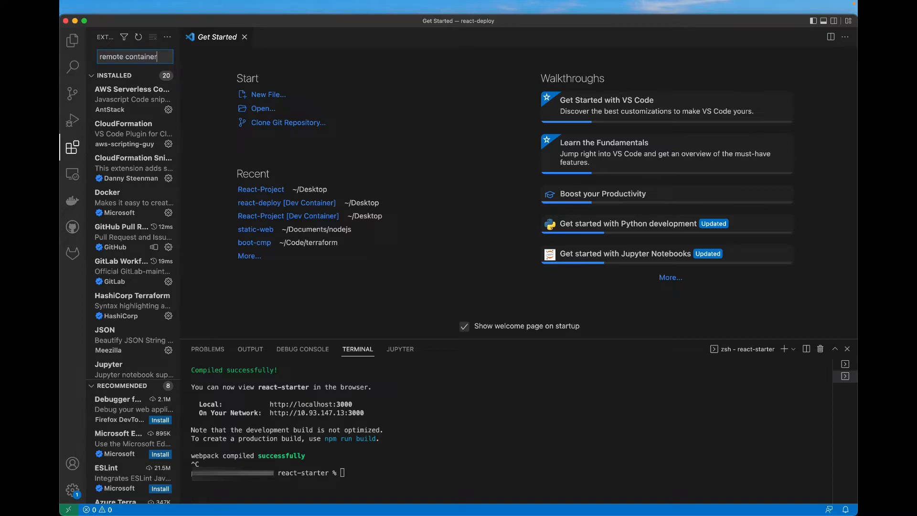
pyautogui.click(121, 83)
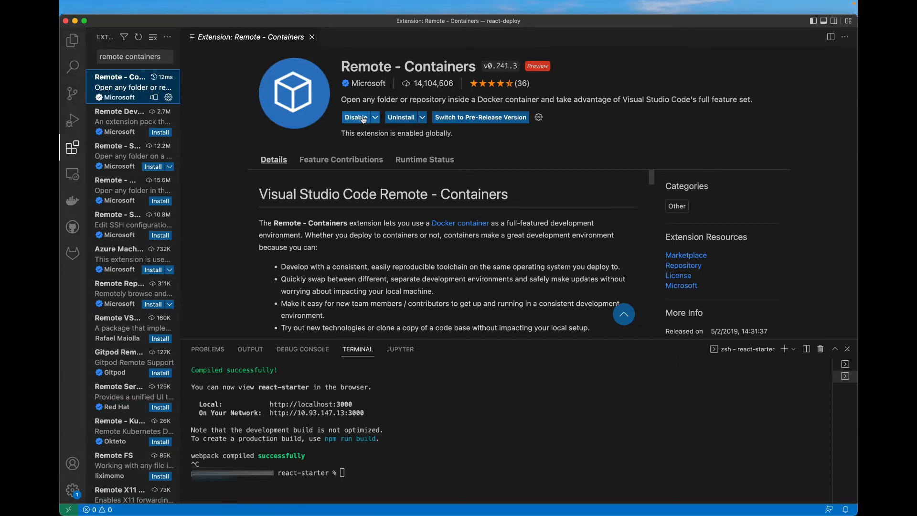
pyautogui.moveTo(357, 117)
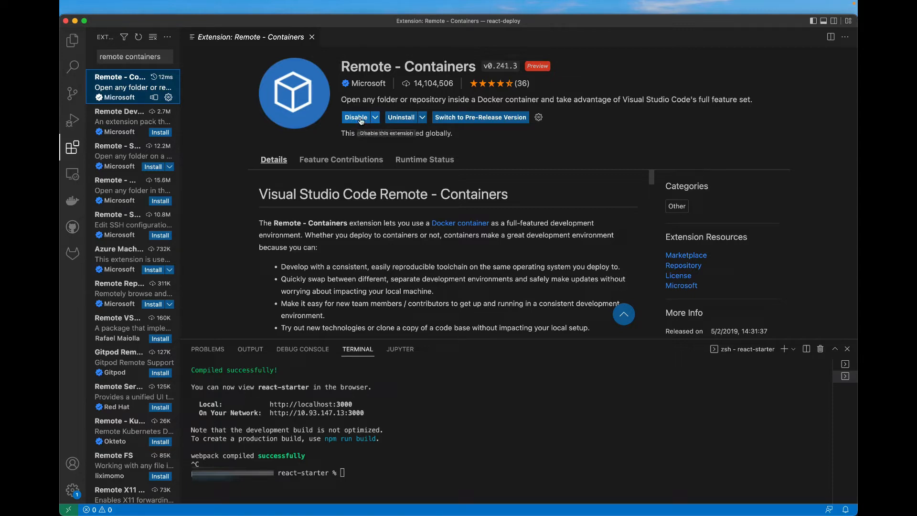
pyautogui.moveTo(103, 148)
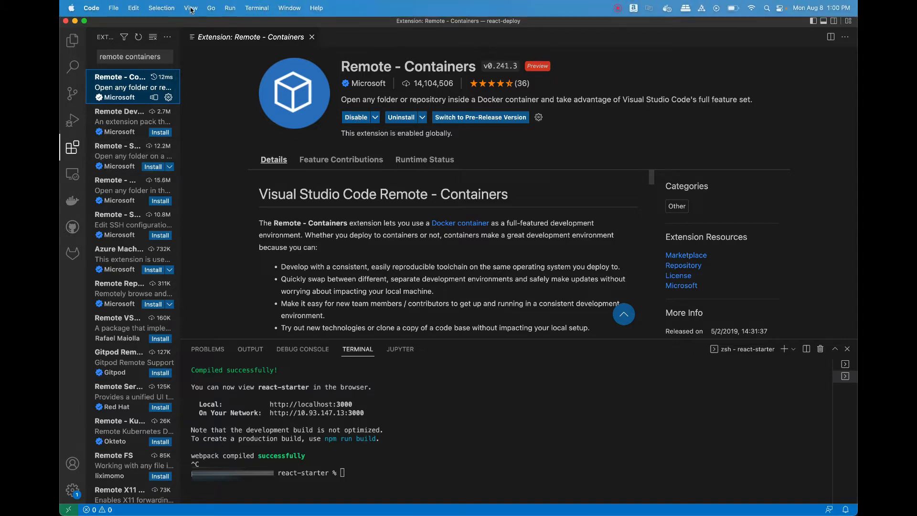
# From the Command Palette, run Remote-Containers: Add Development Container Configuration Files
pyautogui.click(190, 7)
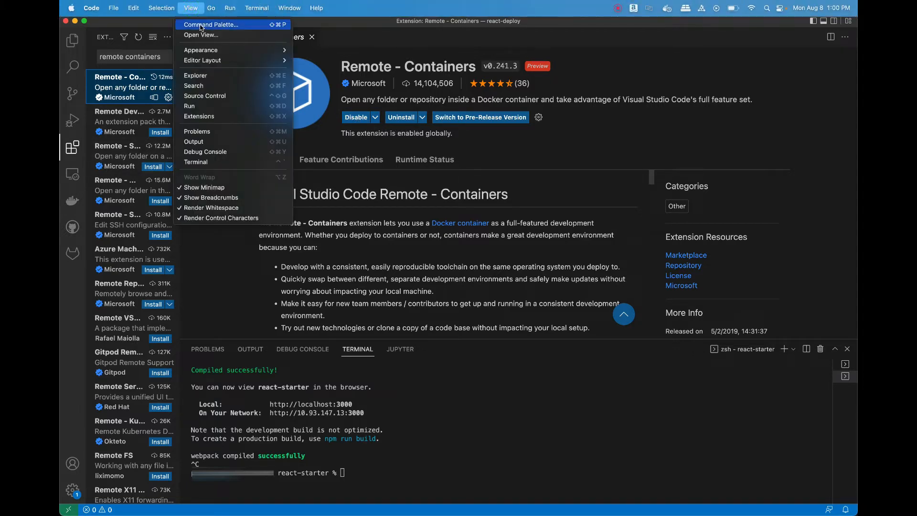
pyautogui.click(210, 25)
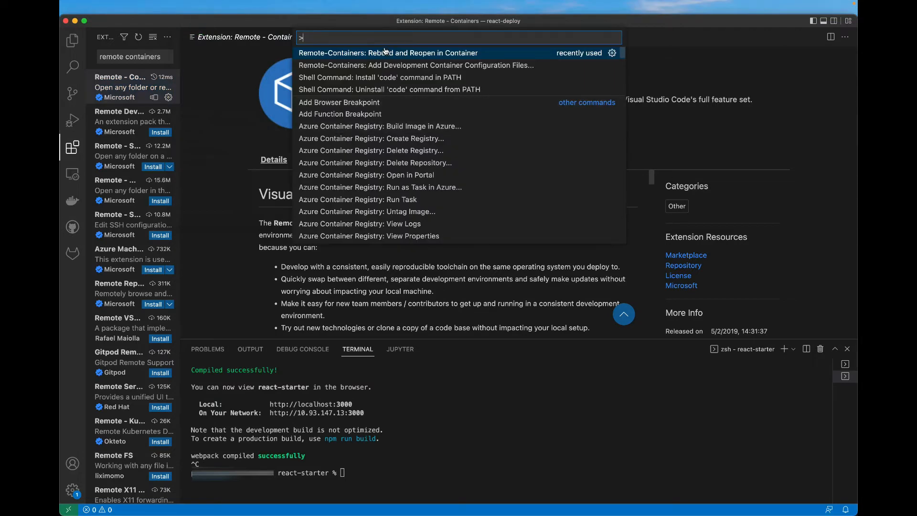
pyautogui.moveTo(369, 37)
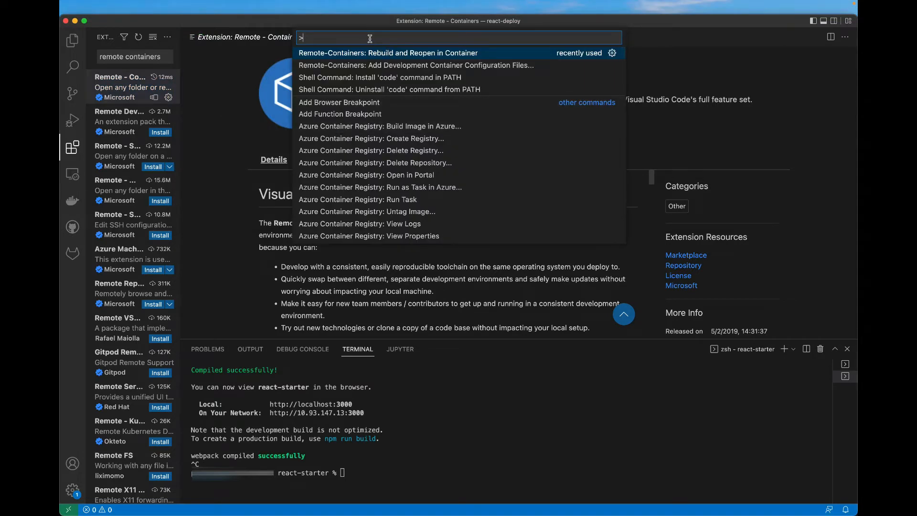
pyautogui.write('remtoe cont')
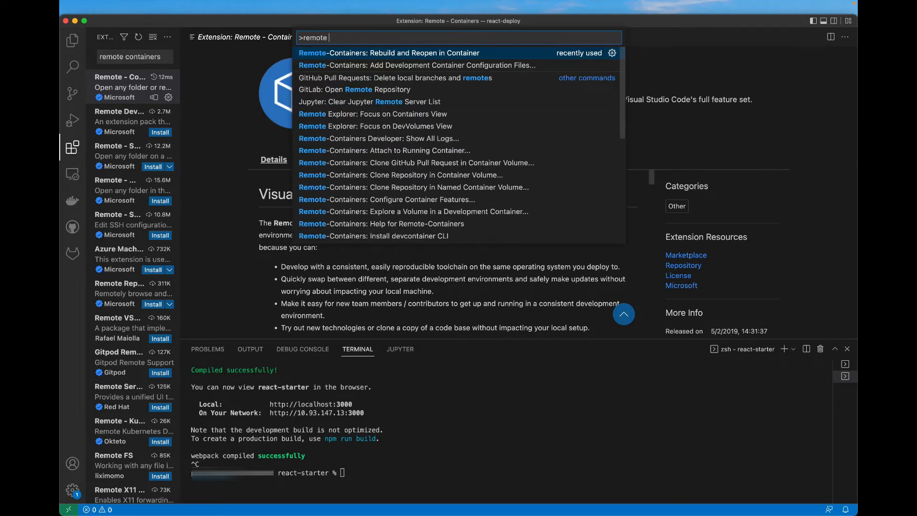
pyautogui.write('conta')
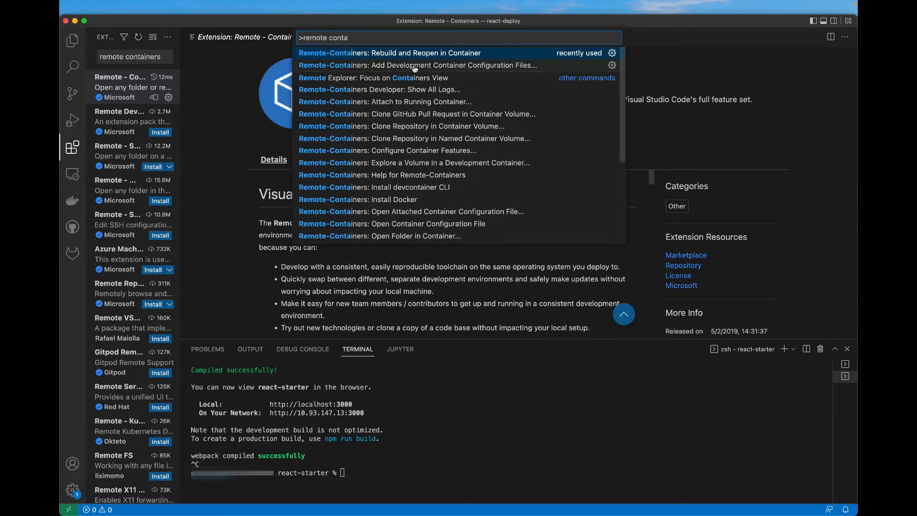
pyautogui.click(417, 65)
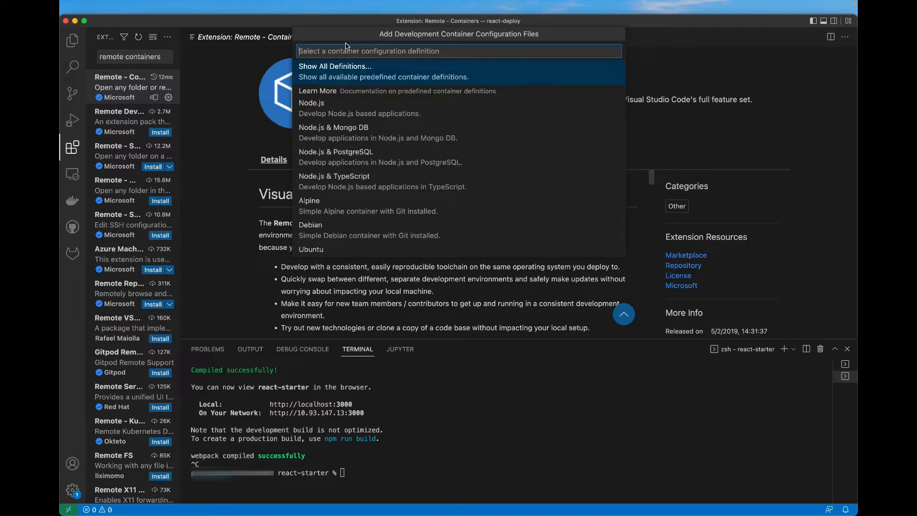
pyautogui.moveTo(336, 73)
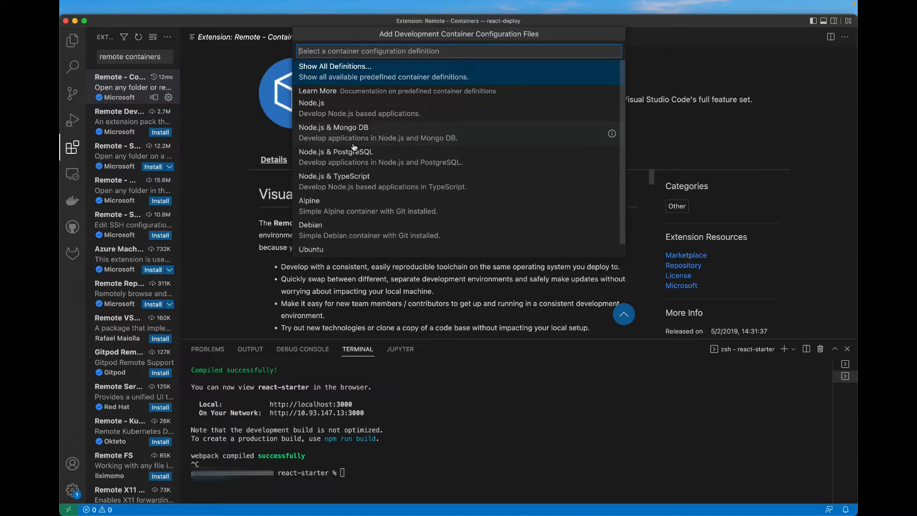
pyautogui.moveTo(317, 108)
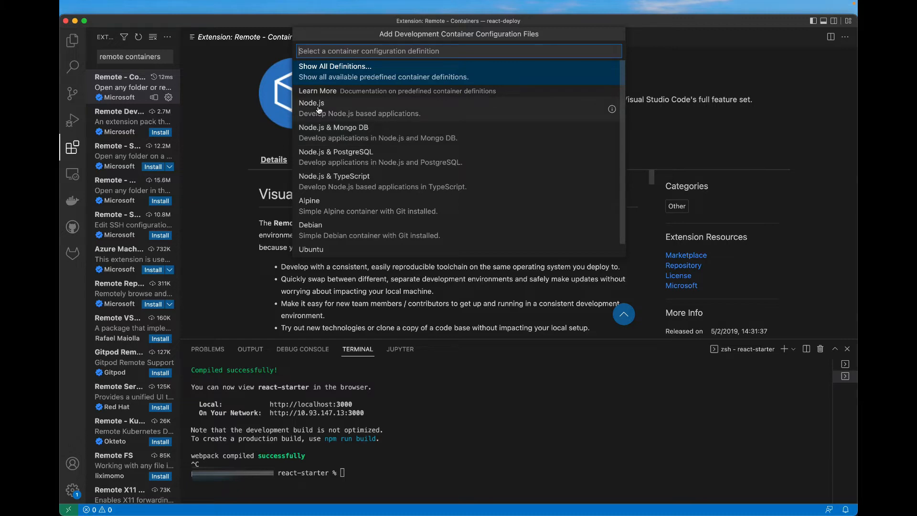
# Choose the Node.js 16 definition with AWS CLI and Git features, using the latest Git version
pyautogui.click(312, 103)
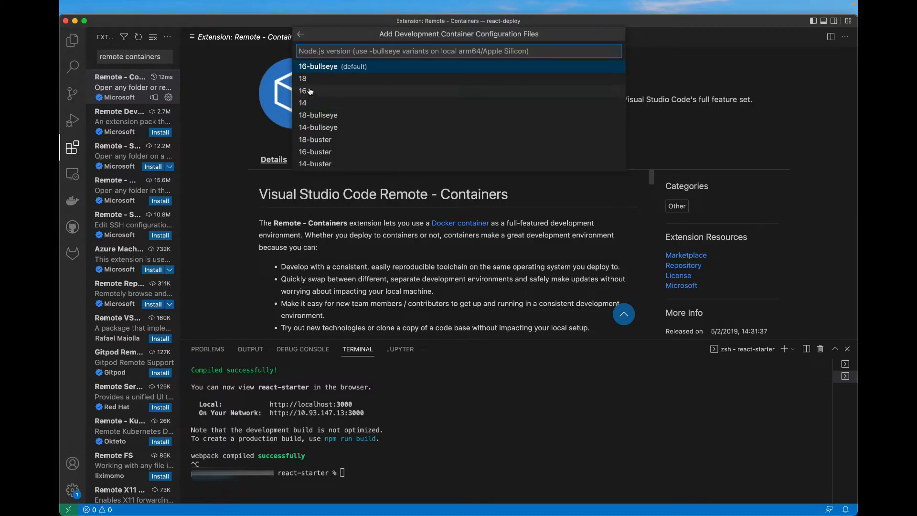
pyautogui.click(333, 65)
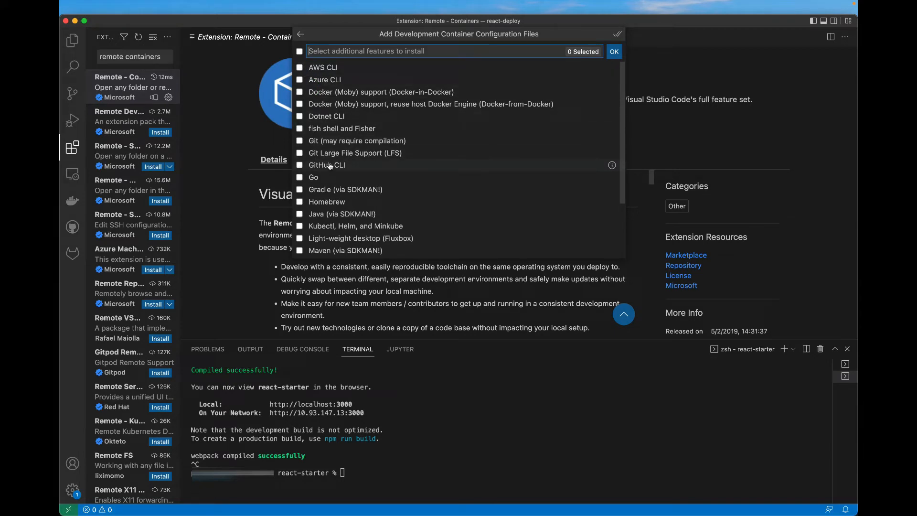
pyautogui.moveTo(323, 67)
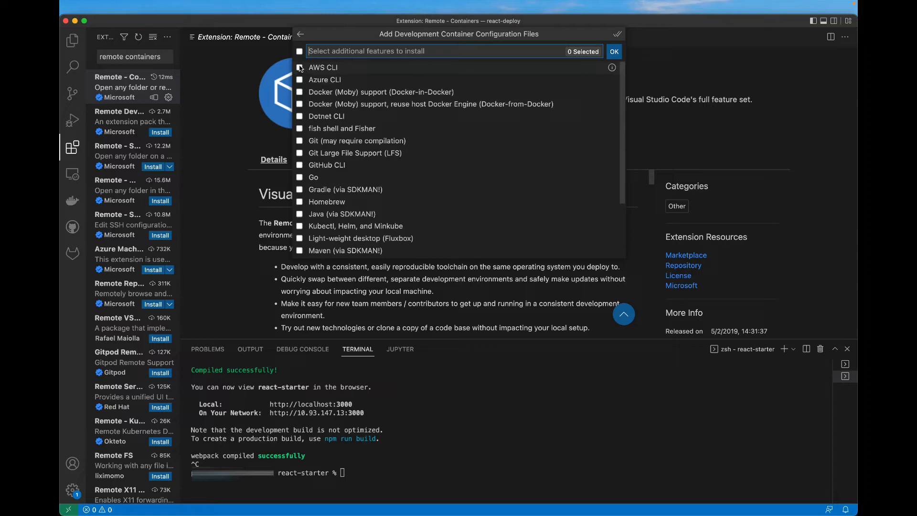
pyautogui.click(299, 67)
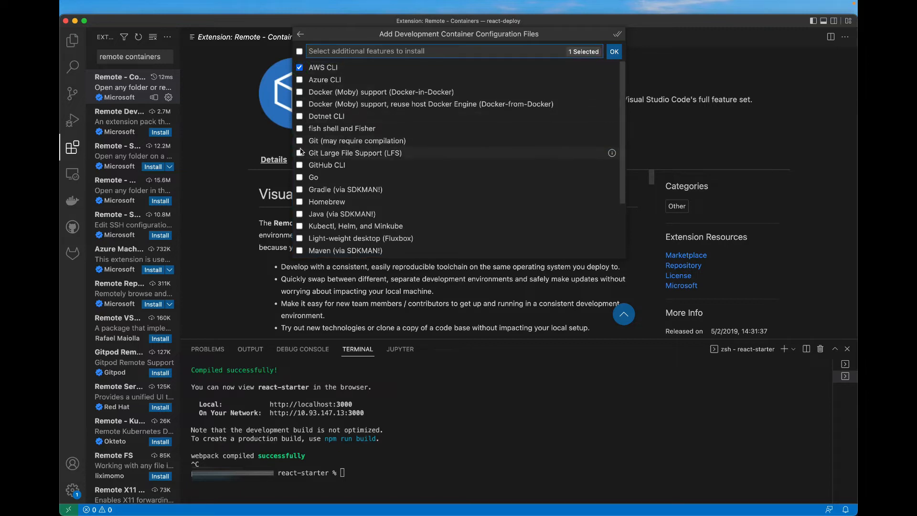
pyautogui.click(299, 140)
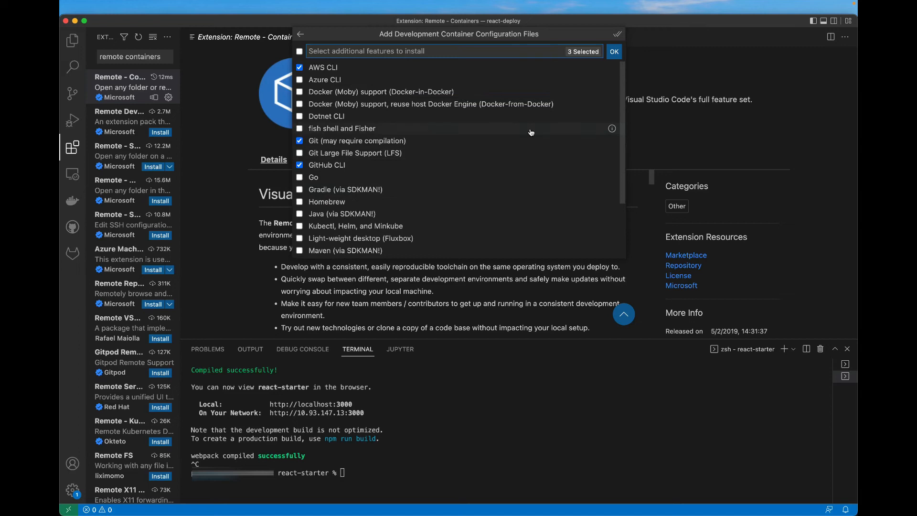
pyautogui.click(614, 52)
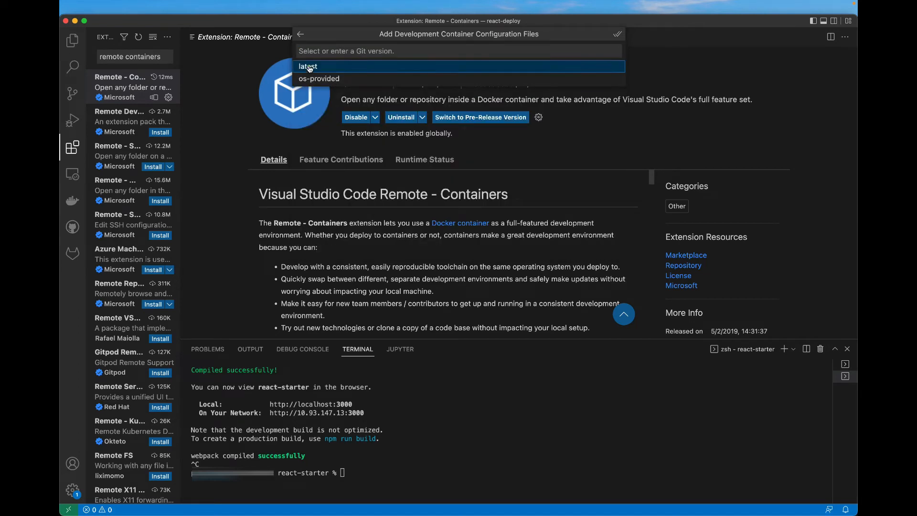
pyautogui.click(308, 66)
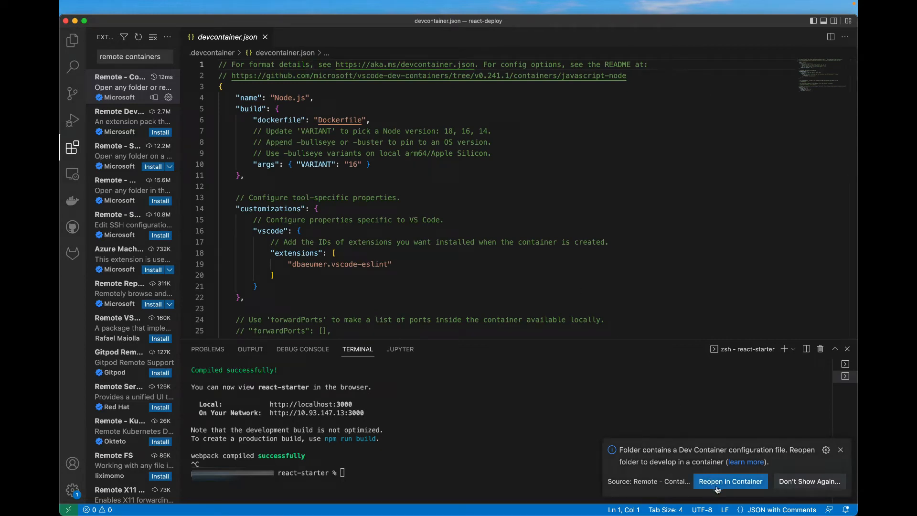
# Reopen the react-deploy folder inside the new Node.js dev container
pyautogui.click(730, 481)
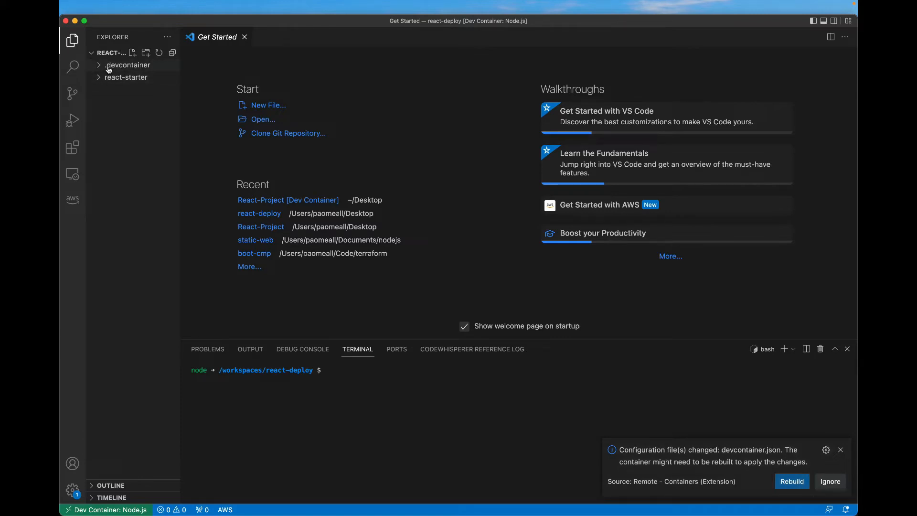
# Expand the .devcontainer folder and open the generated devcontainer.json
pyautogui.click(127, 65)
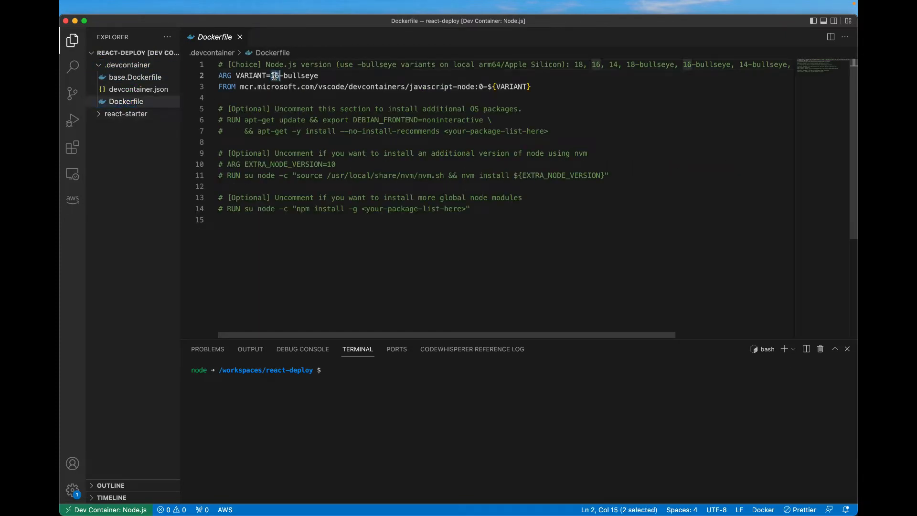
pyautogui.click(139, 89)
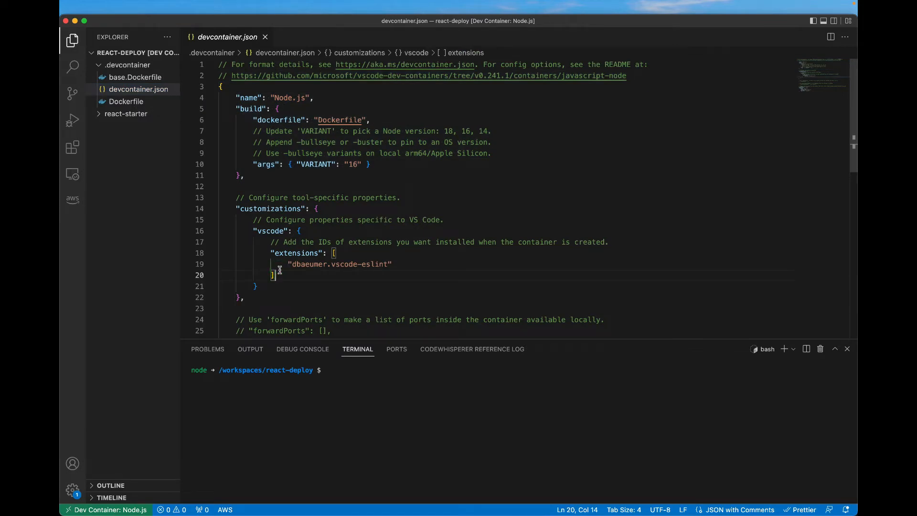
pyautogui.moveTo(271, 208)
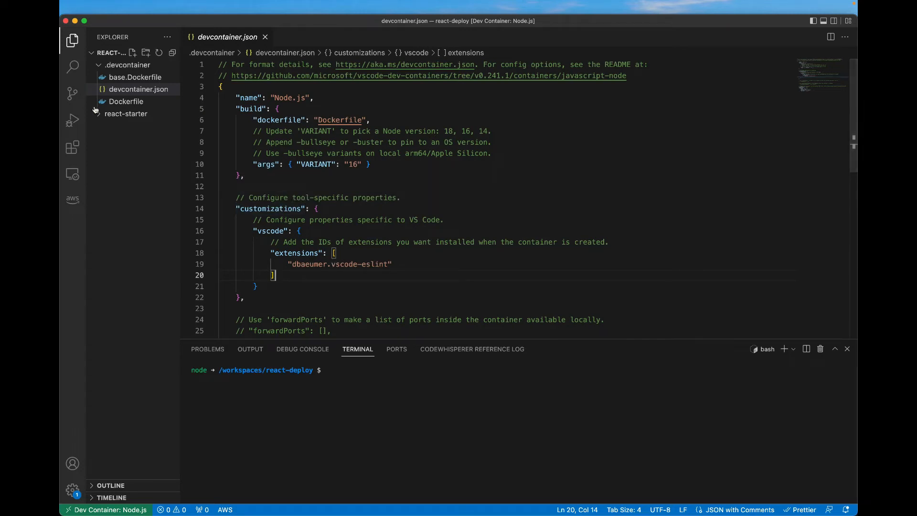
# Find Prettier - Code formatter in Extensions and add it to devcontainer.json, then return to Explorer
pyautogui.click(72, 147)
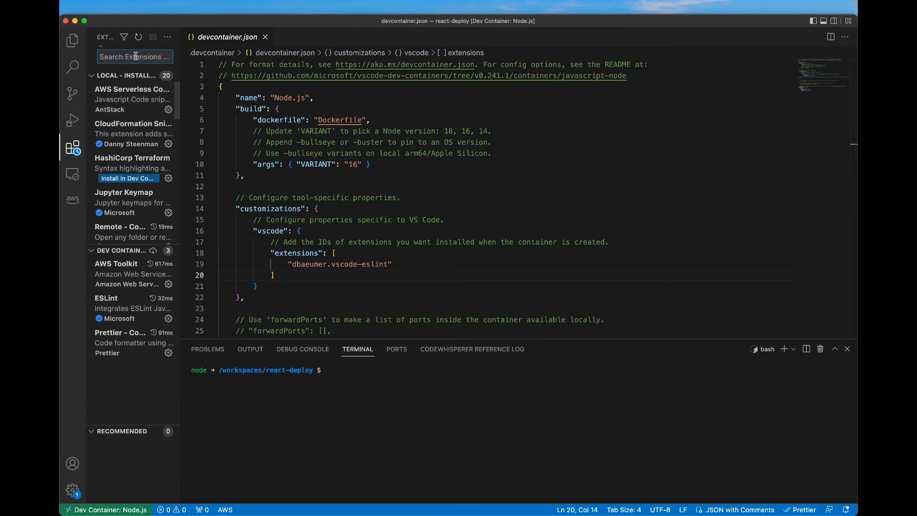
pyautogui.write('prett')
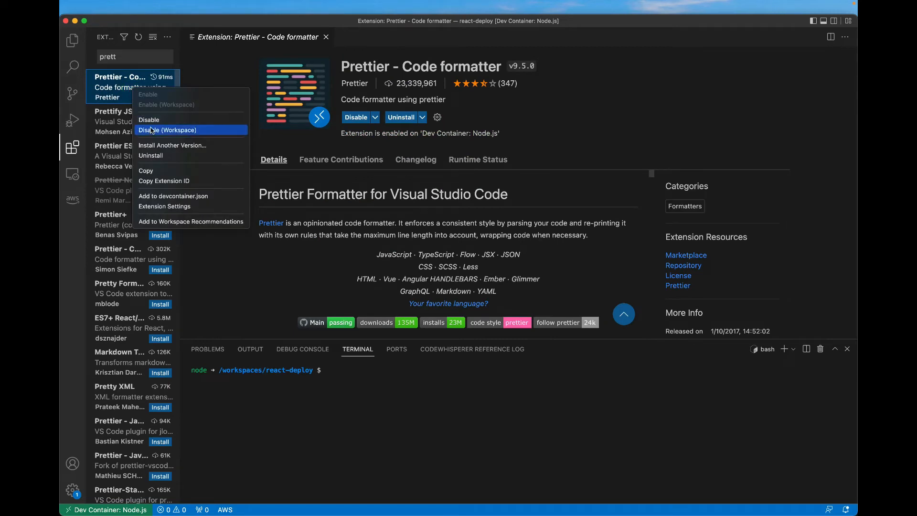
pyautogui.moveTo(173, 196)
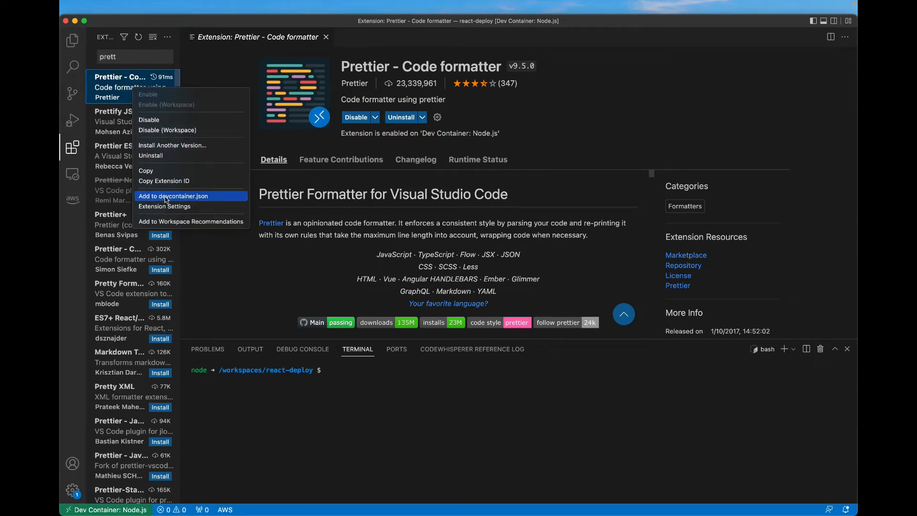
pyautogui.click(173, 196)
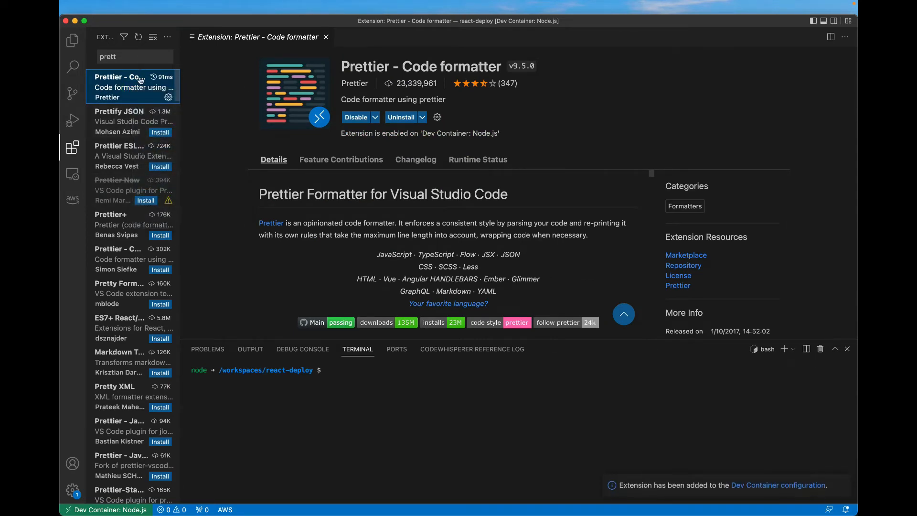
pyautogui.scroll(-3)
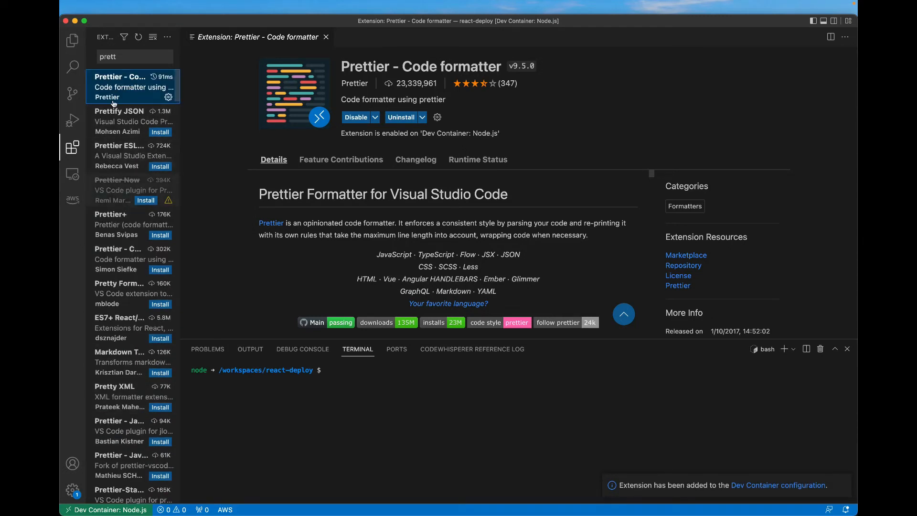
pyautogui.click(72, 41)
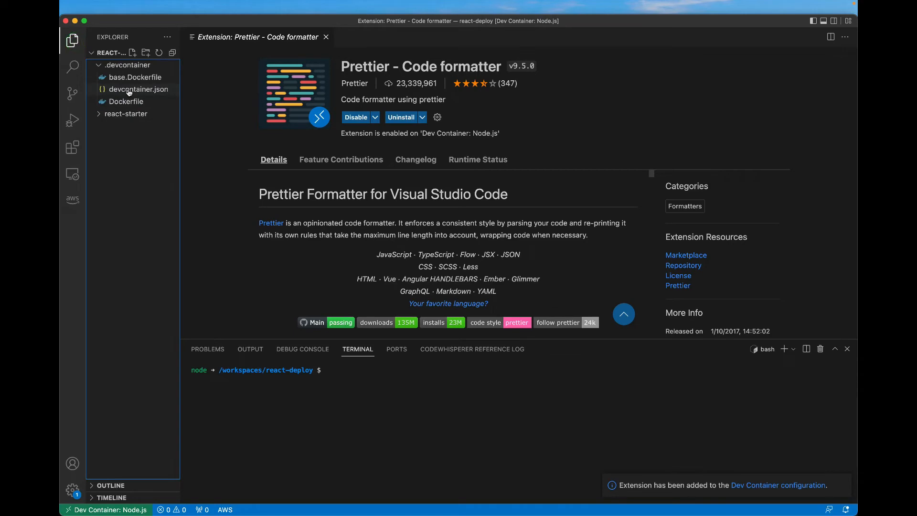
# In devcontainer.json, check the Prettier entry and uncomment forwardPorts with port 3000
pyautogui.click(137, 89)
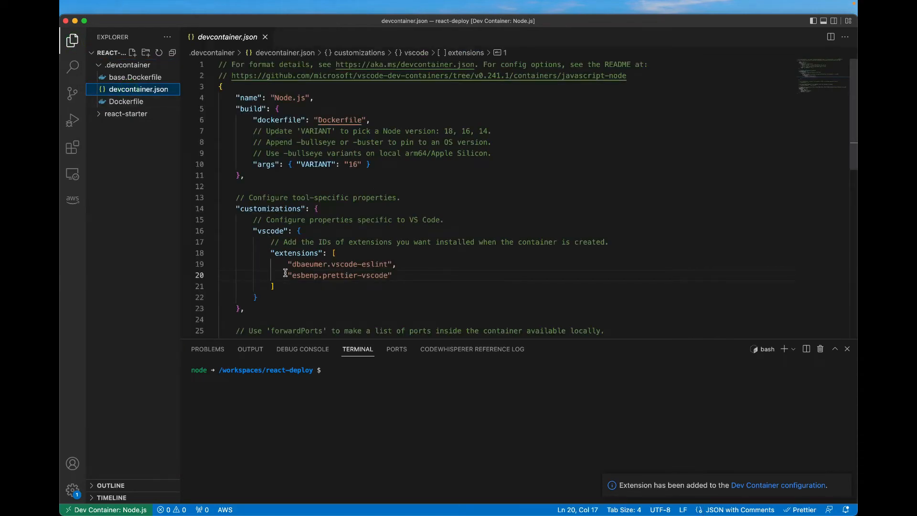
pyautogui.doubleClick(339, 275)
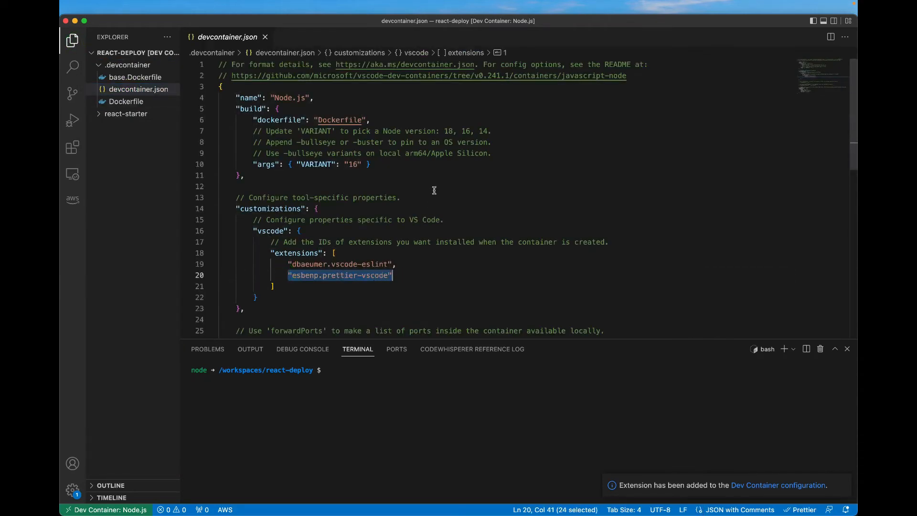
pyautogui.scroll(-3)
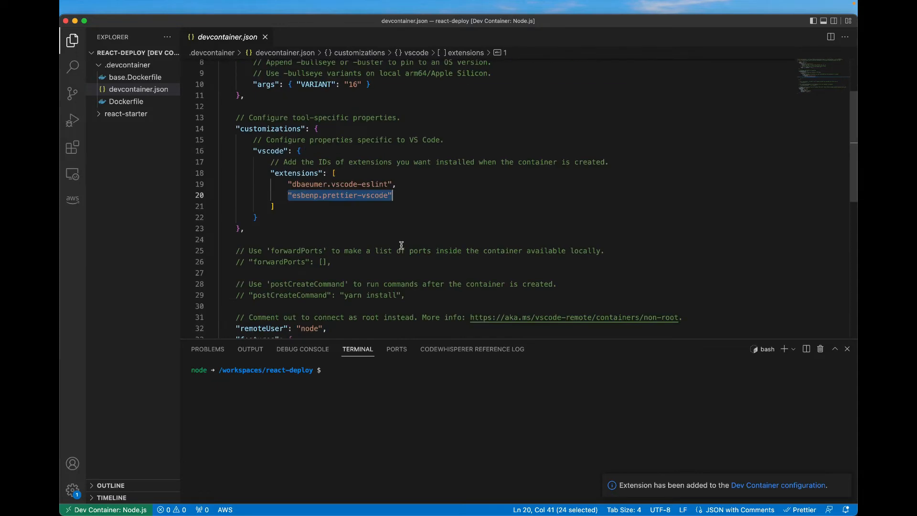
pyautogui.scroll(-3)
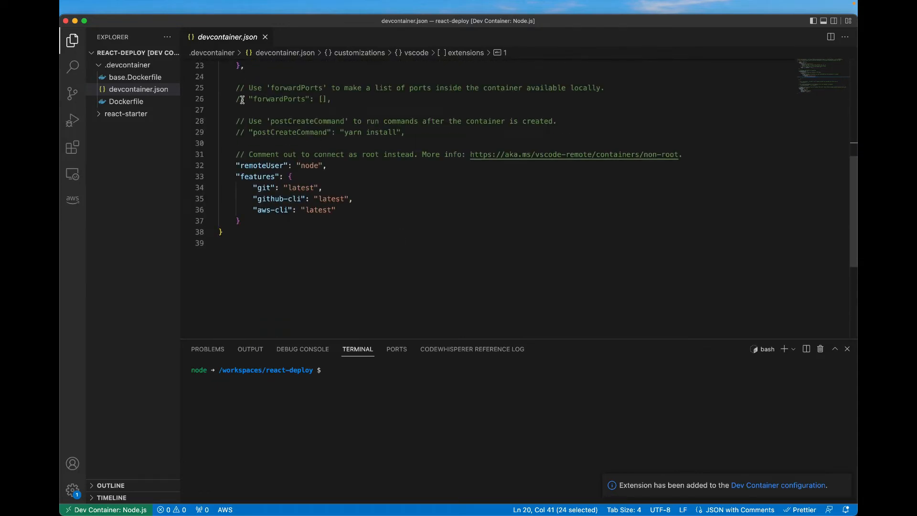
pyautogui.tripleClick(281, 98)
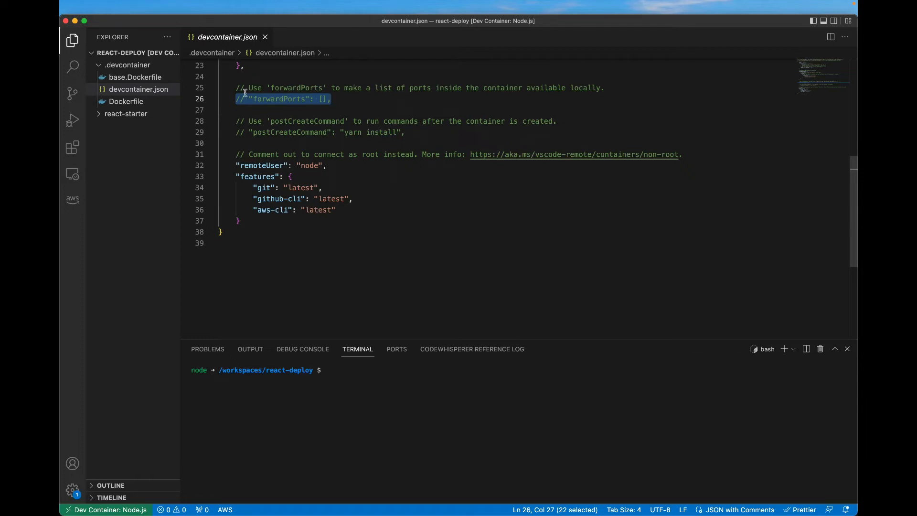
pyautogui.press('Backspace')
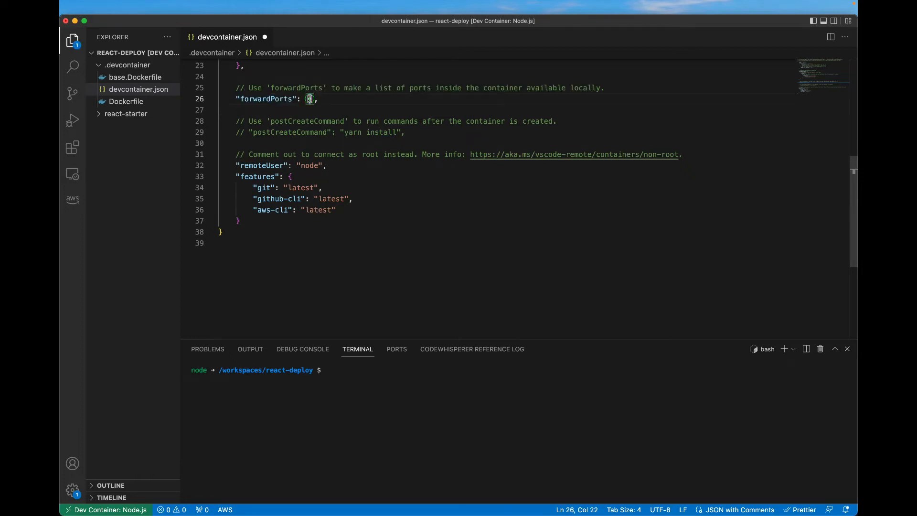
pyautogui.write('3000')
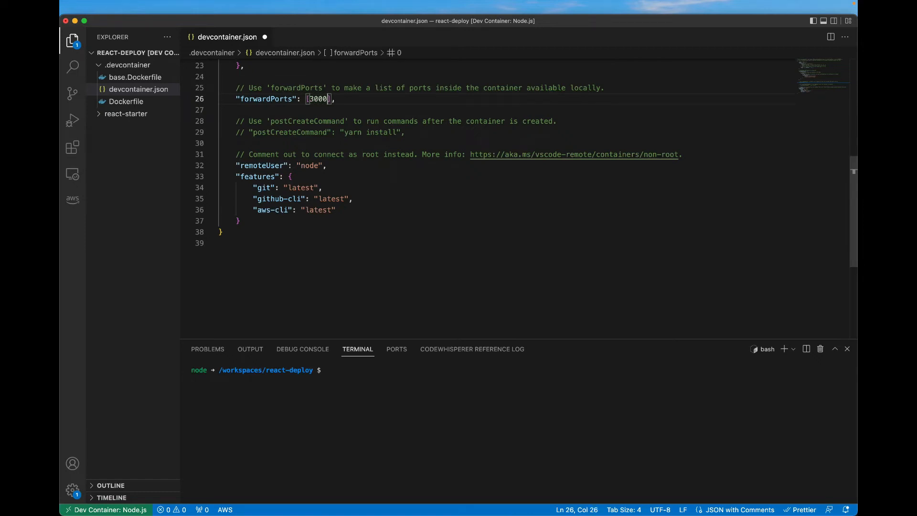
pyautogui.moveTo(361, 126)
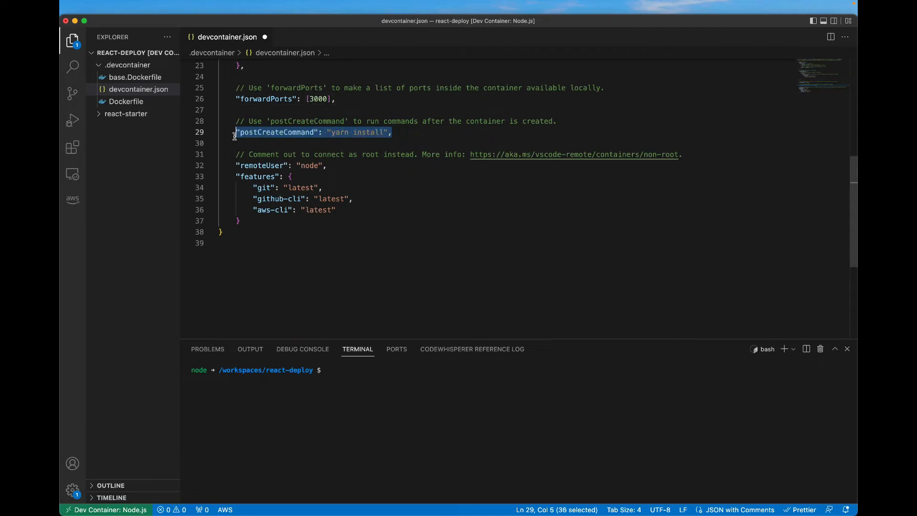
# Change the postCreateCommand from yarn install to npm install
pyautogui.doubleClick(339, 132)
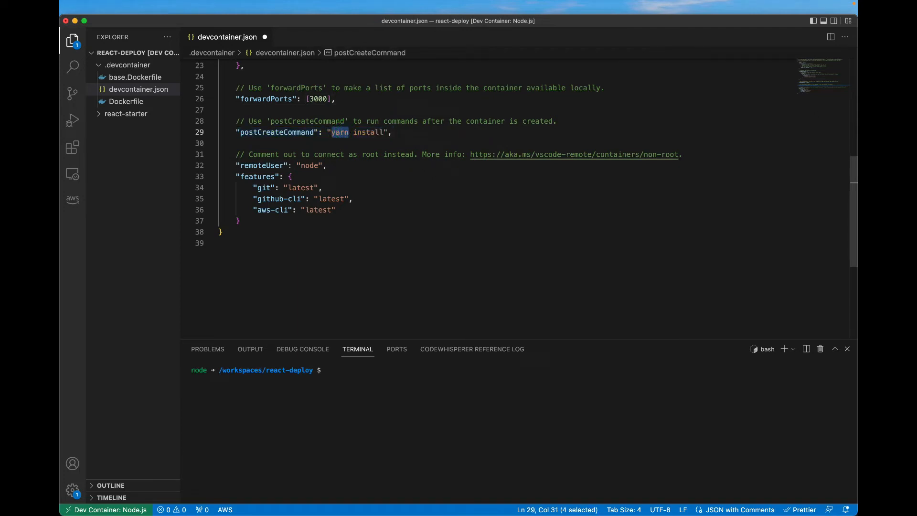
pyautogui.write('npm')
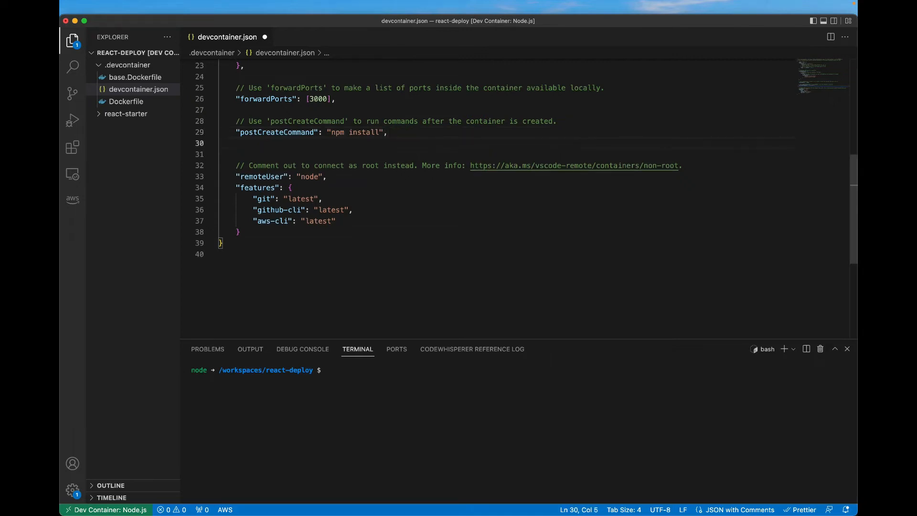
# Add a containerEnv block setting CHOKIDAR_USEPOLLING to "true"
pyautogui.write('"')
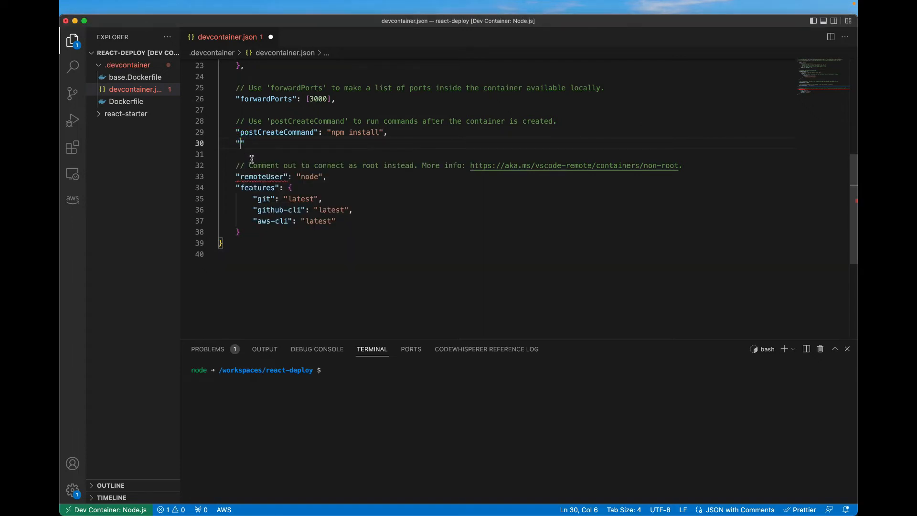
pyautogui.write('container')
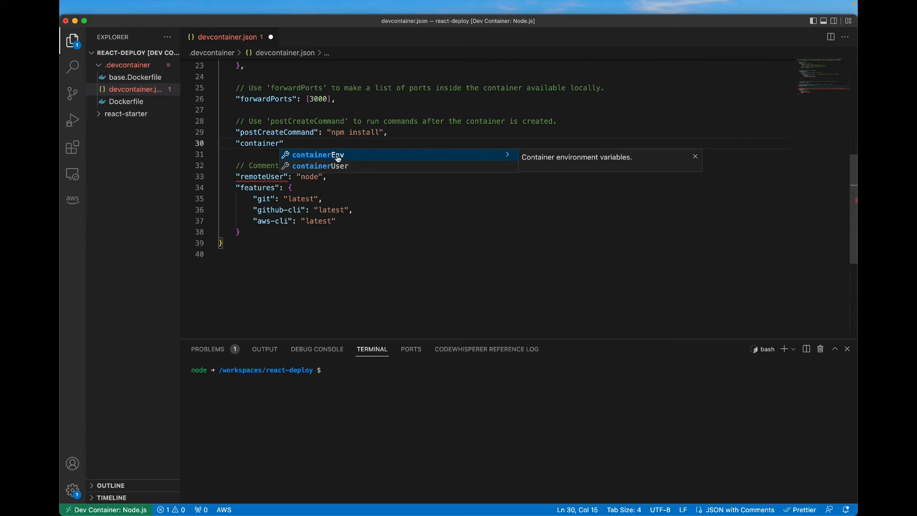
pyautogui.click(318, 155)
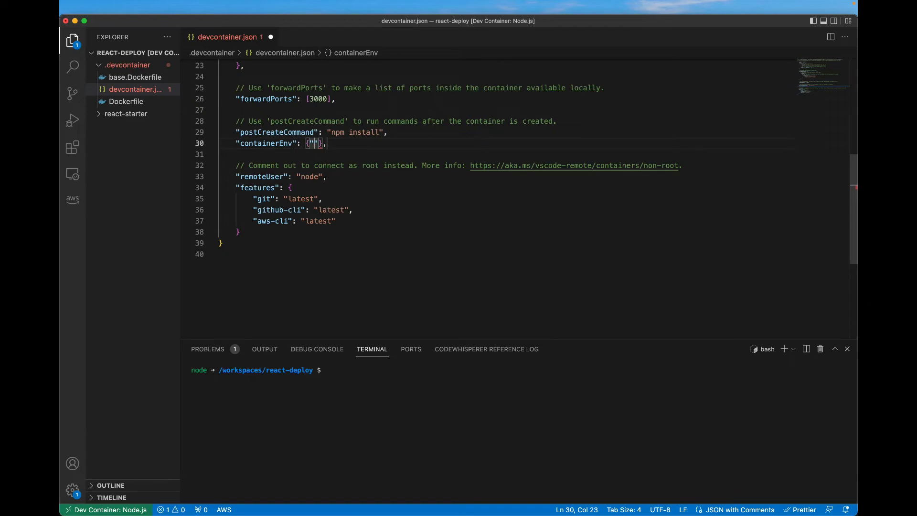
pyautogui.write('CHOKIDAR')
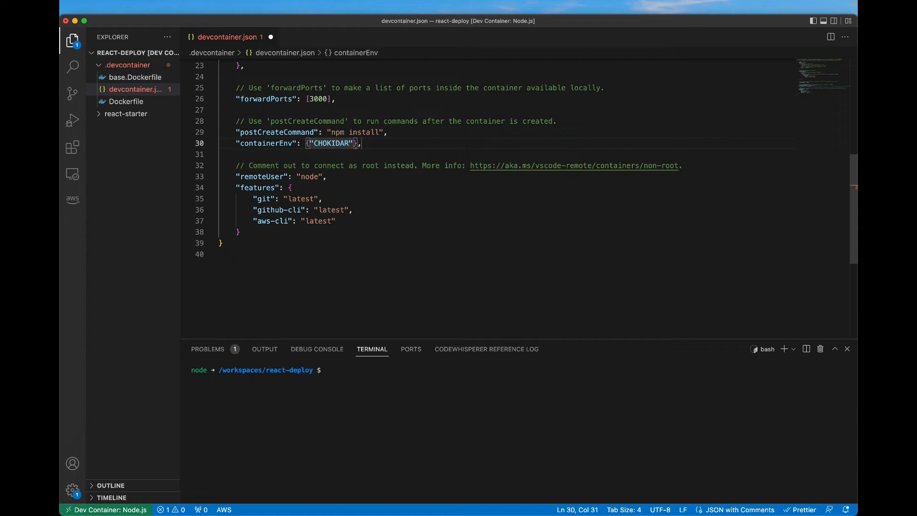
pyautogui.write('_US')
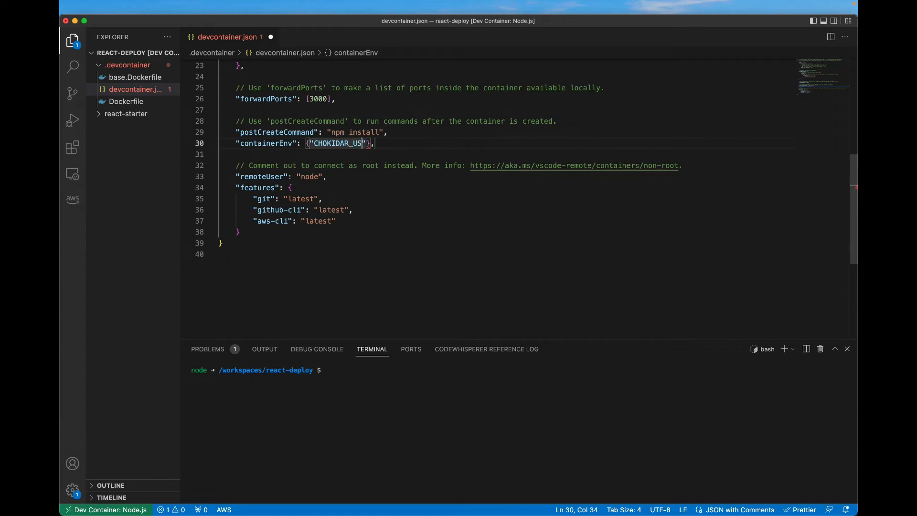
pyautogui.write('ERP')
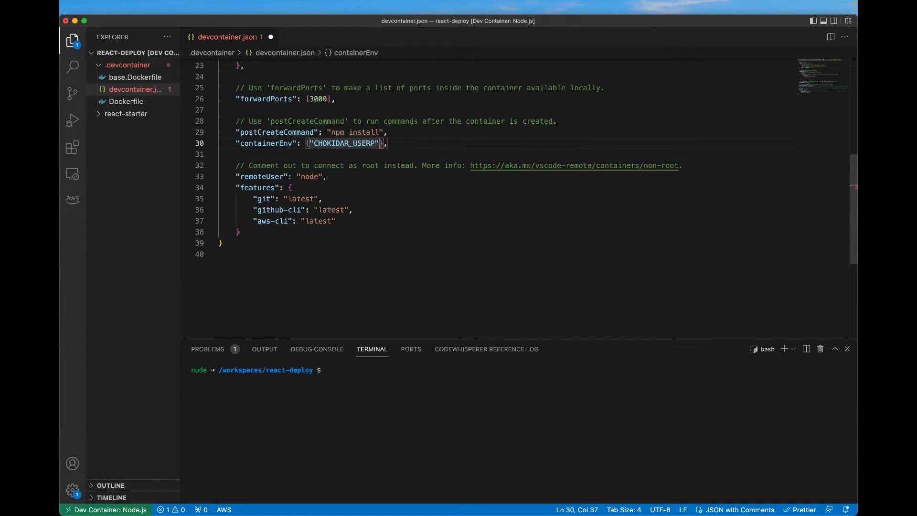
pyautogui.write('OLLING": "TRU')
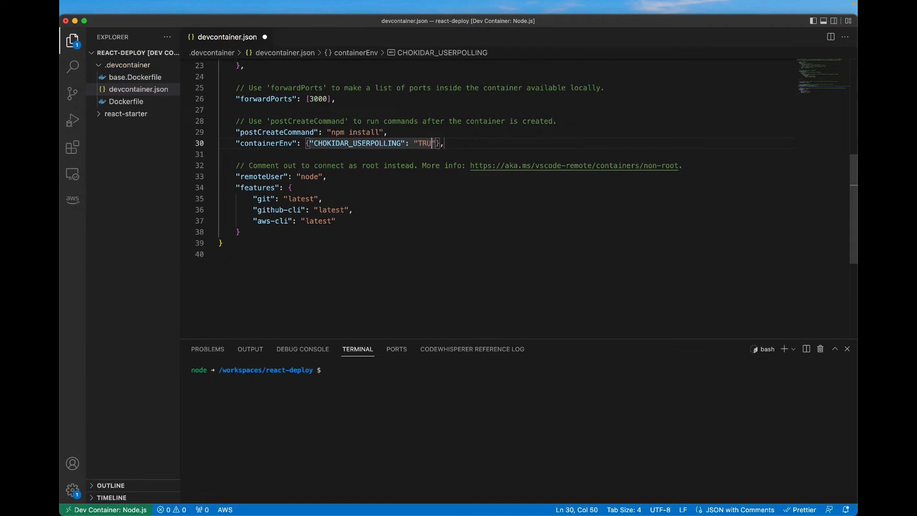
pyautogui.write('E\\')
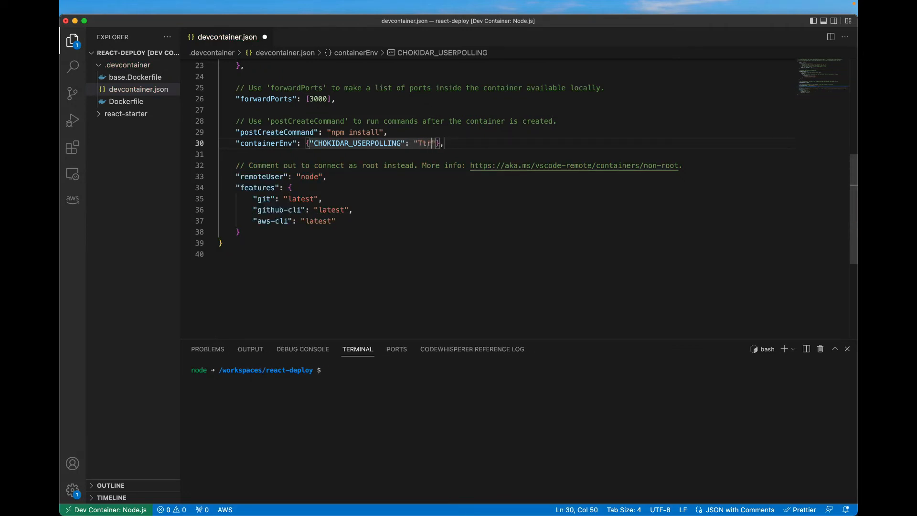
pyautogui.write('rue')
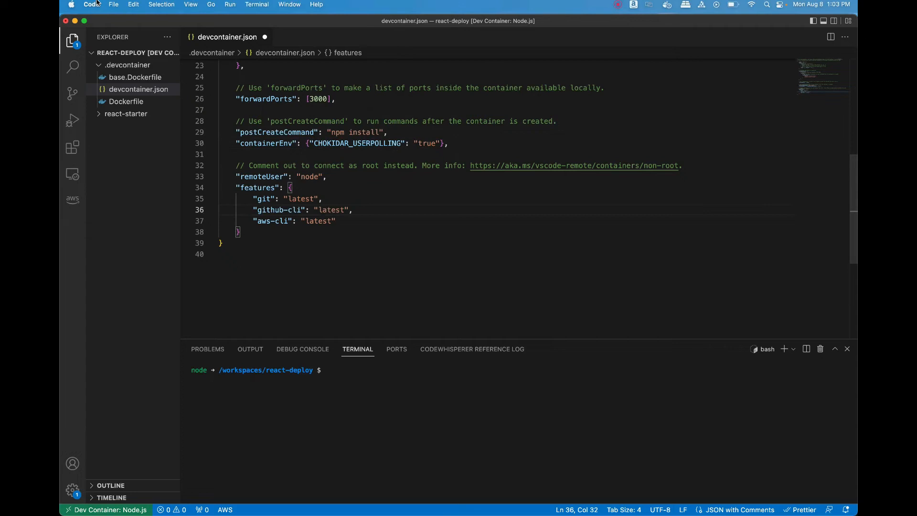
# Save all changes to devcontainer.json and move focus to the container's bash terminal
pyautogui.click(113, 4)
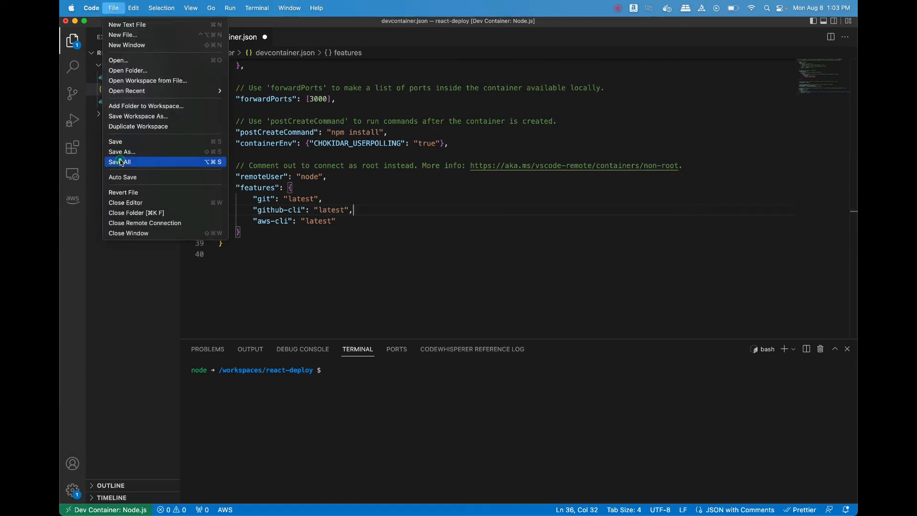
pyautogui.click(119, 162)
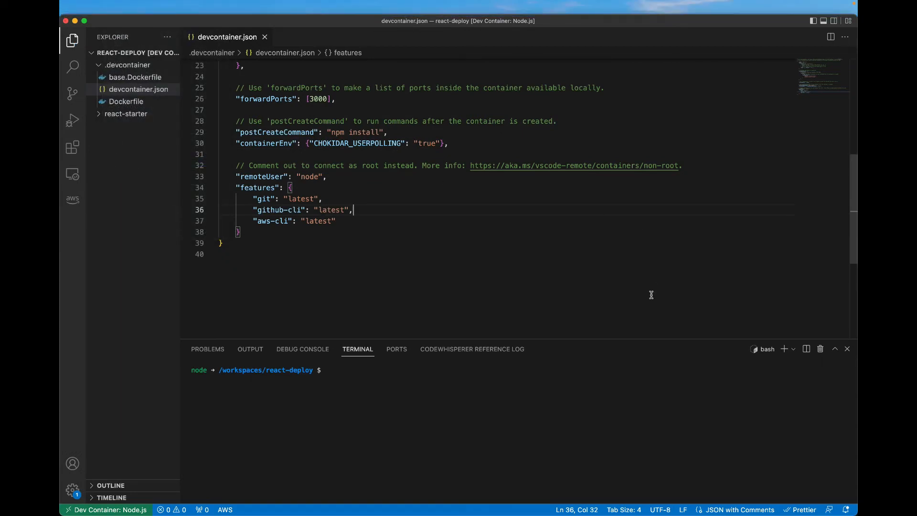
pyautogui.moveTo(406, 174)
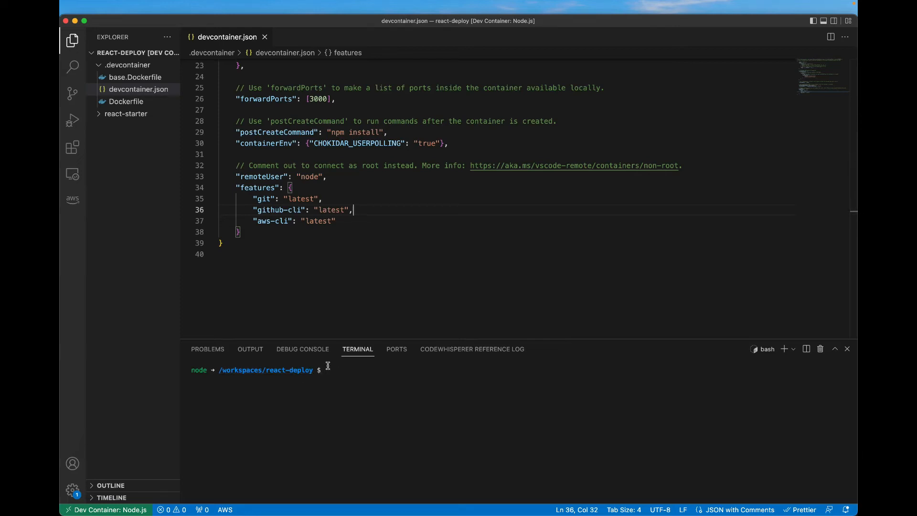
pyautogui.tripleClick(264, 370)
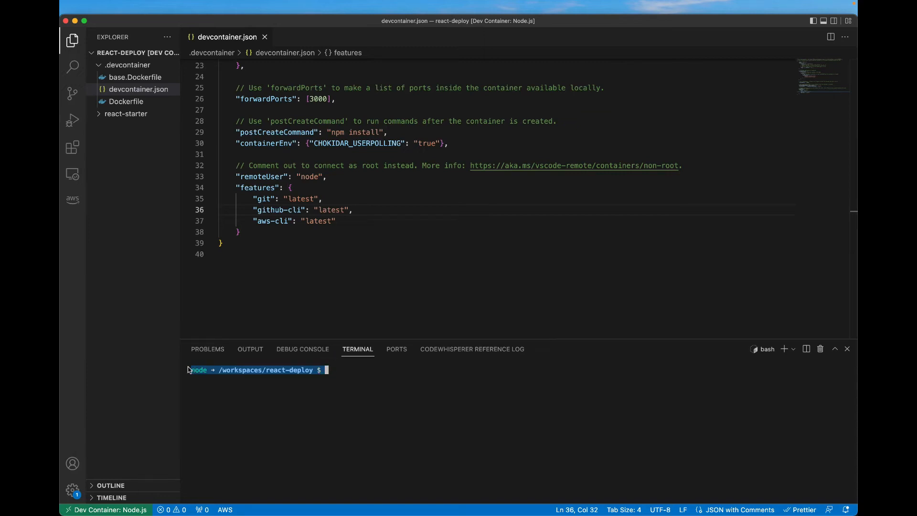
pyautogui.moveTo(266, 98)
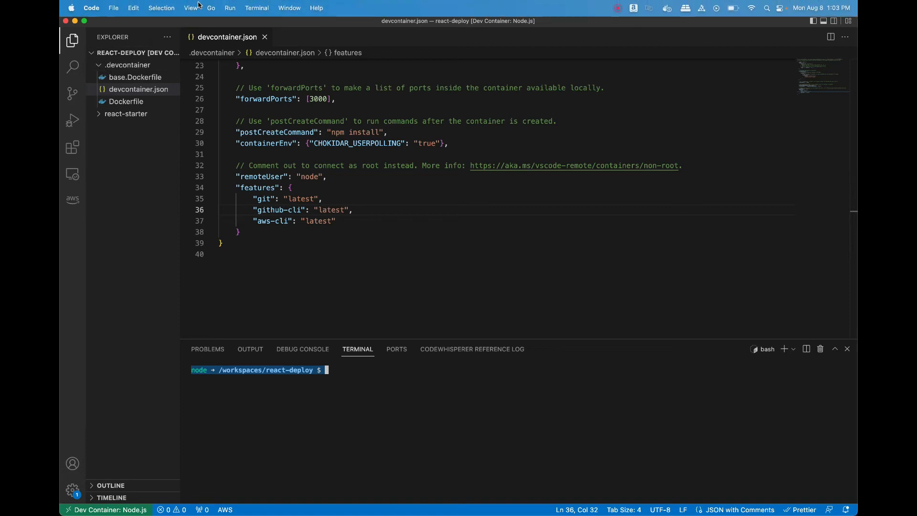
# Run Remote-Containers: Rebuild Container from the Command Palette to apply the new config
pyautogui.click(190, 7)
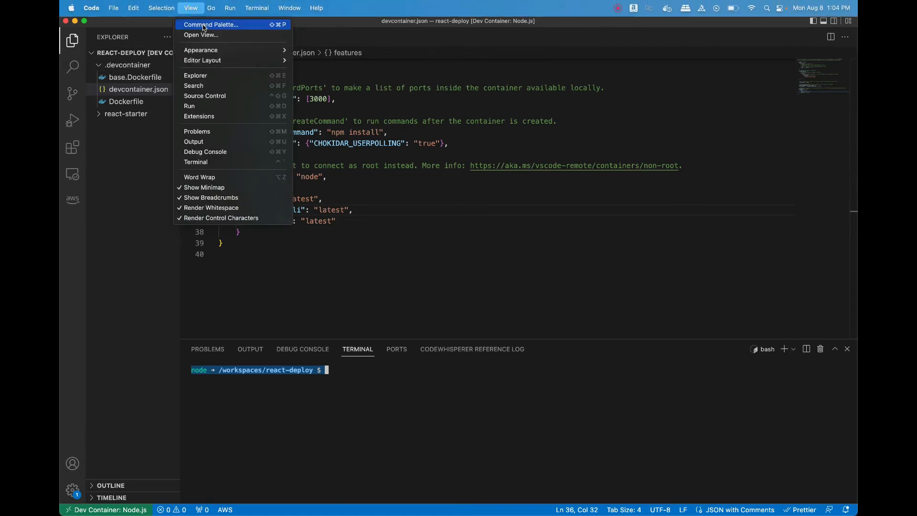
pyautogui.click(210, 23)
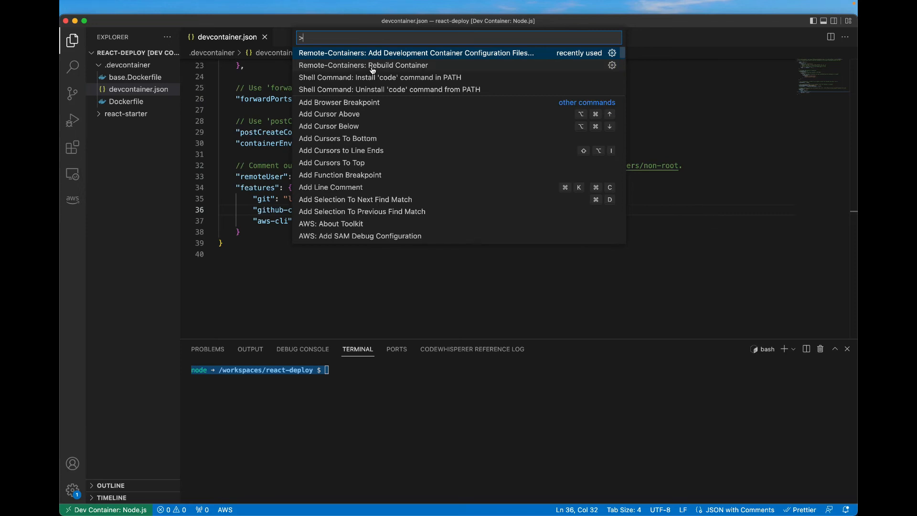
pyautogui.click(363, 65)
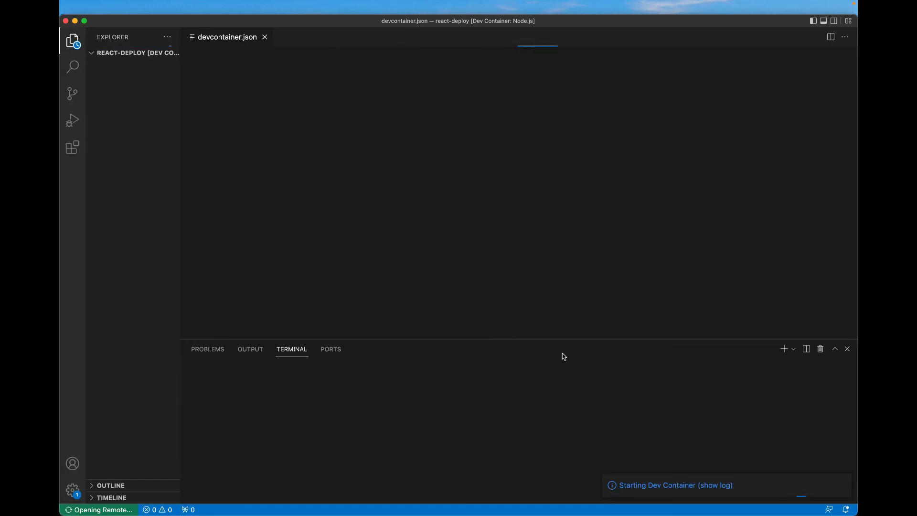
pyautogui.moveTo(709, 488)
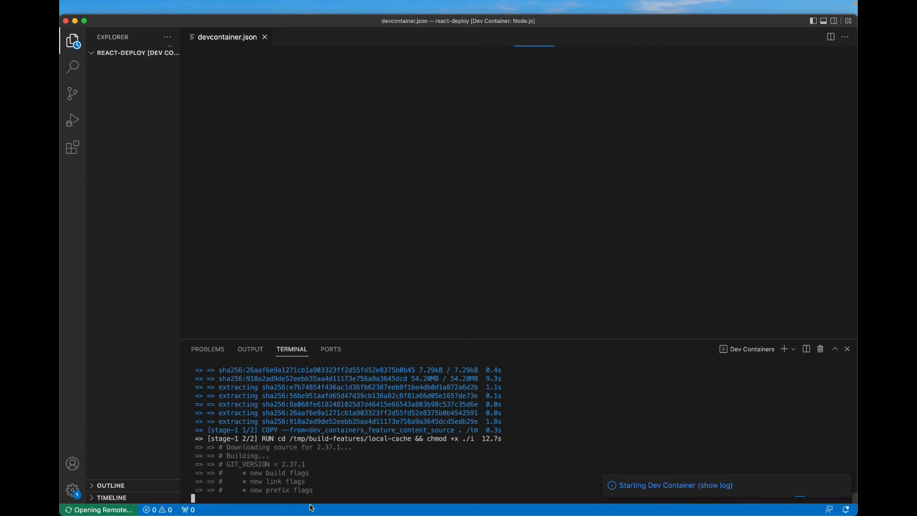
# Wait for the container build to finish and the workspace to reload inside it
pyautogui.click(618, 8)
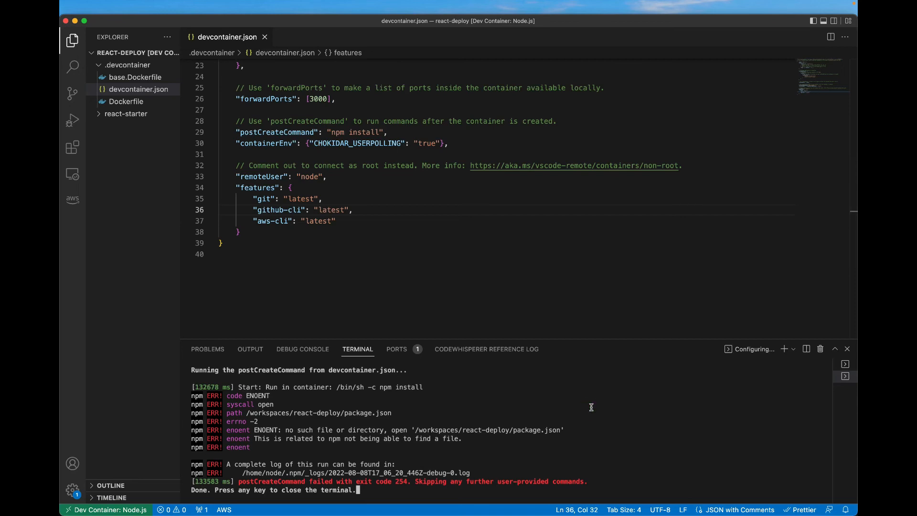
pyautogui.moveTo(620, 427)
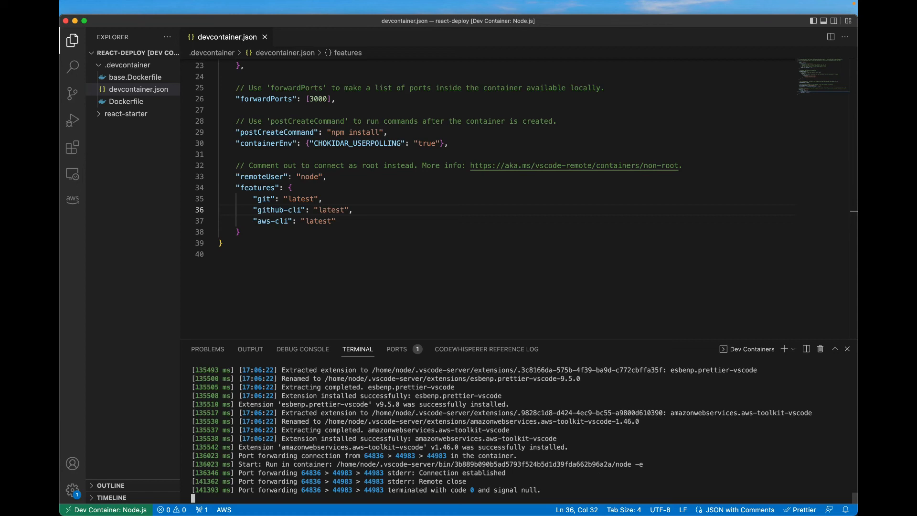
# In a new container bash terminal run npm run start at /workspaces/react-deploy, failing without package.json
pyautogui.click(782, 349)
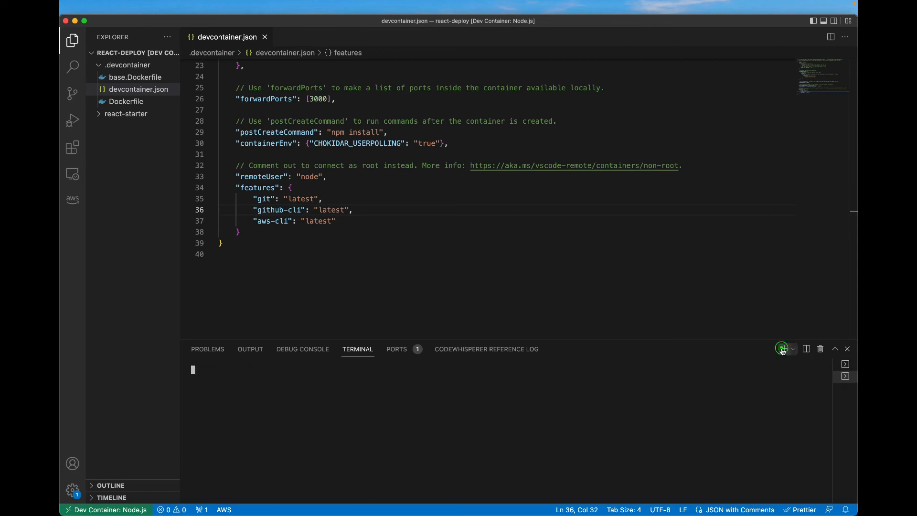
pyautogui.click(784, 348)
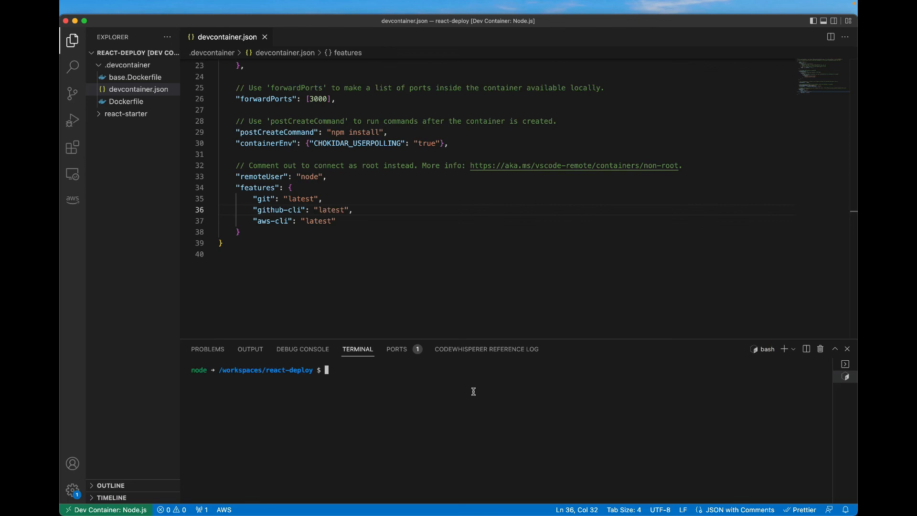
pyautogui.click(401, 412)
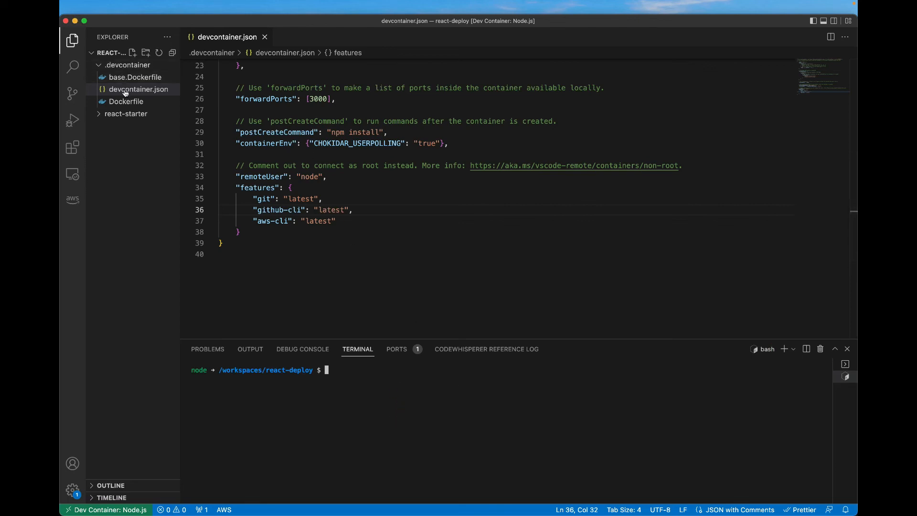
pyautogui.doubleClick(313, 99)
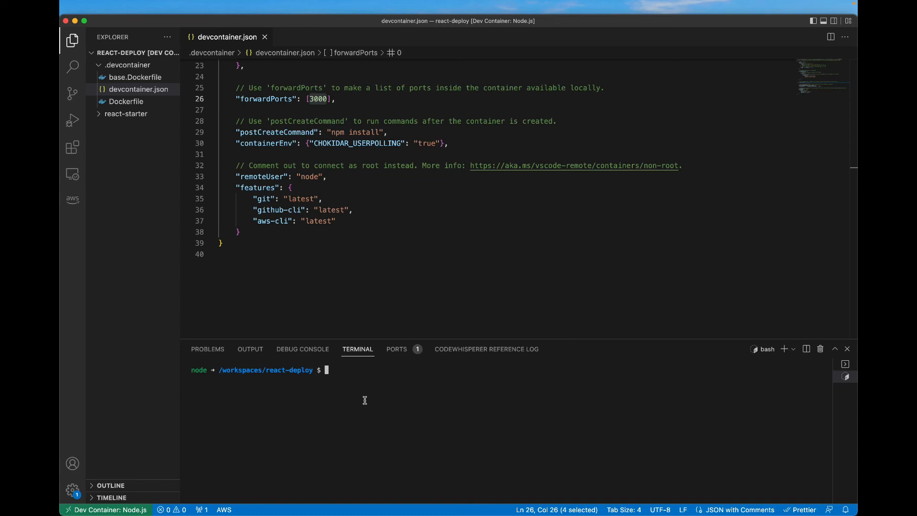
pyautogui.write('n')
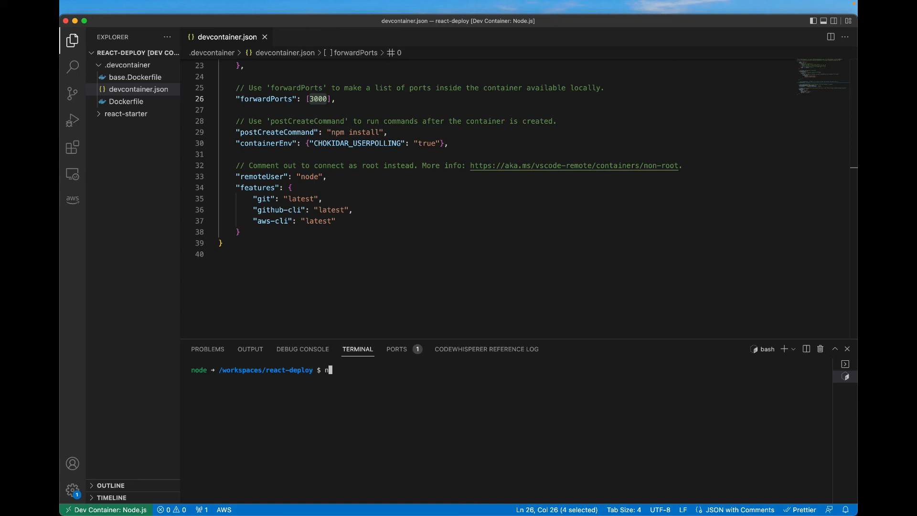
pyautogui.write('pm run start')
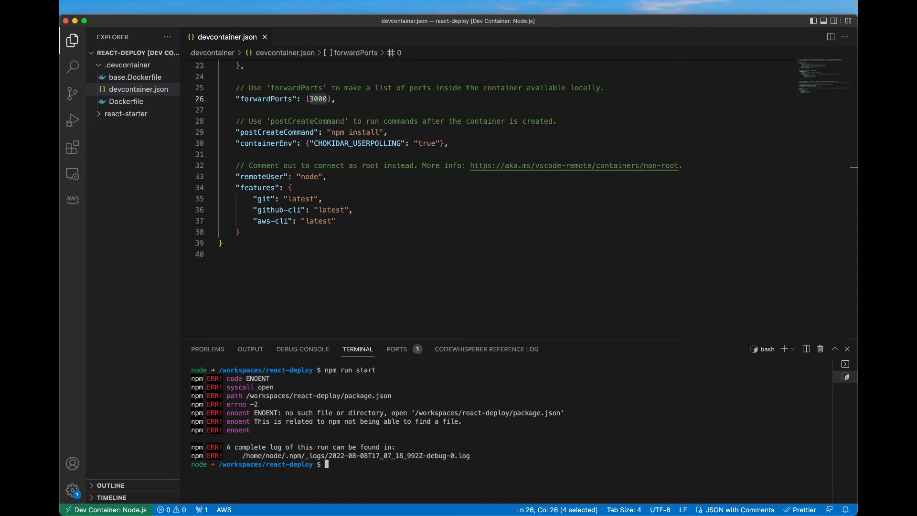
pyautogui.moveTo(356, 374)
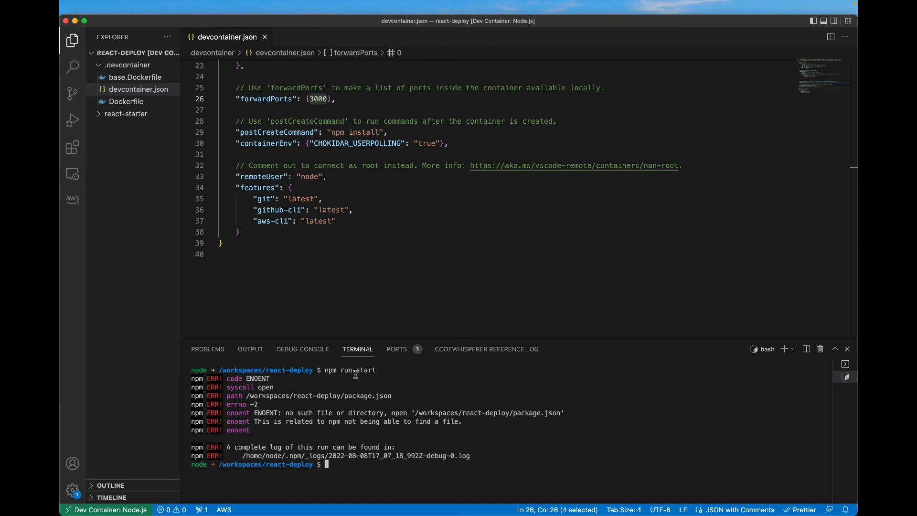
# List files, cd into react-starter, run npm run start serving localhost:3000, then stop it with Ctrl+C
pyautogui.write('ls')
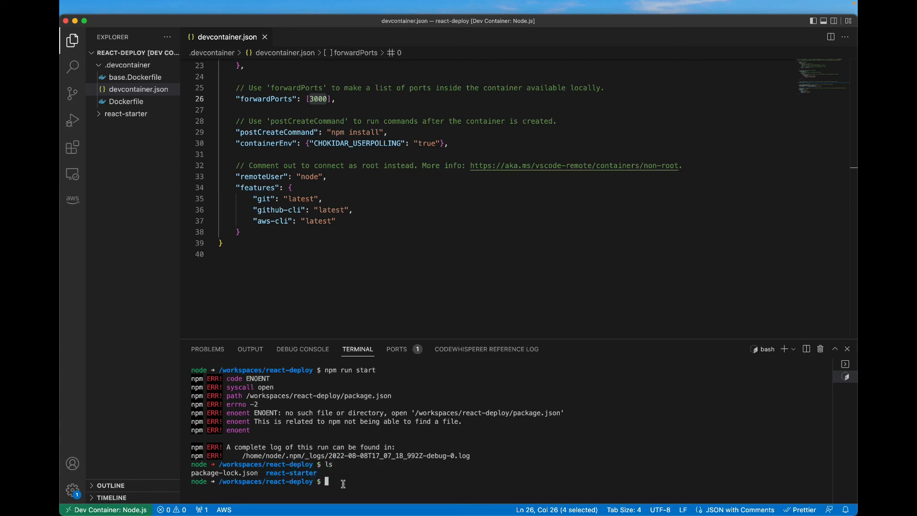
pyautogui.write('cd react-starter')
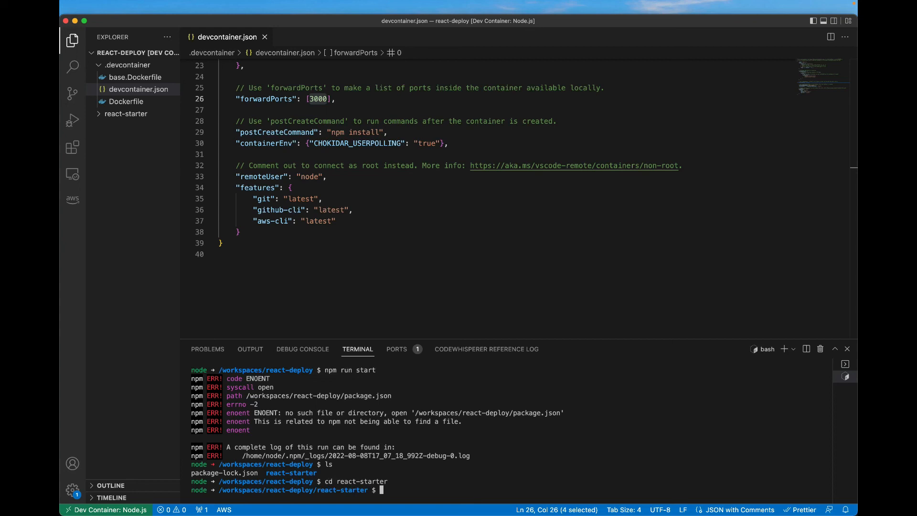
pyautogui.write('npm')
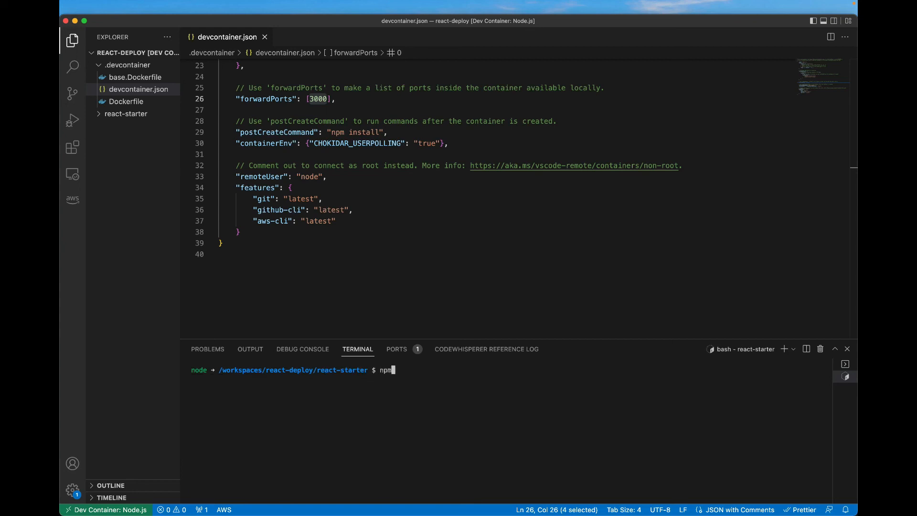
pyautogui.write('run start')
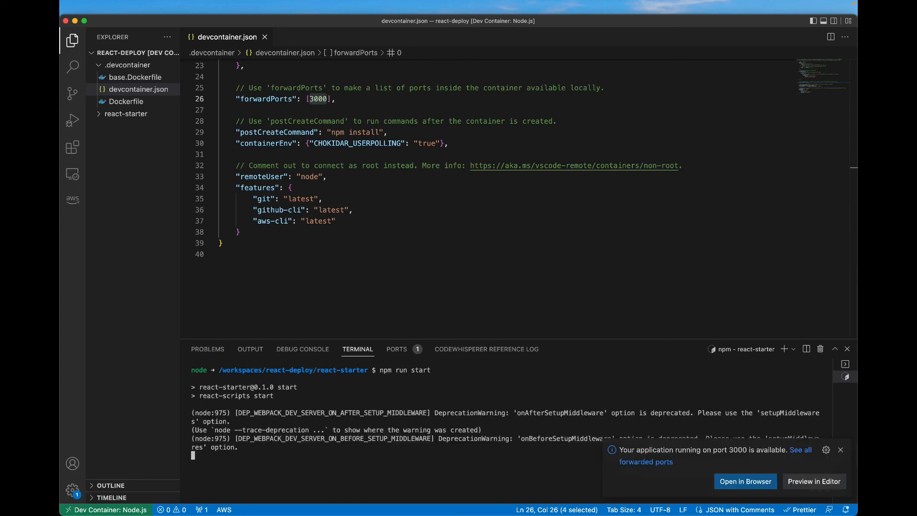
pyautogui.click(746, 481)
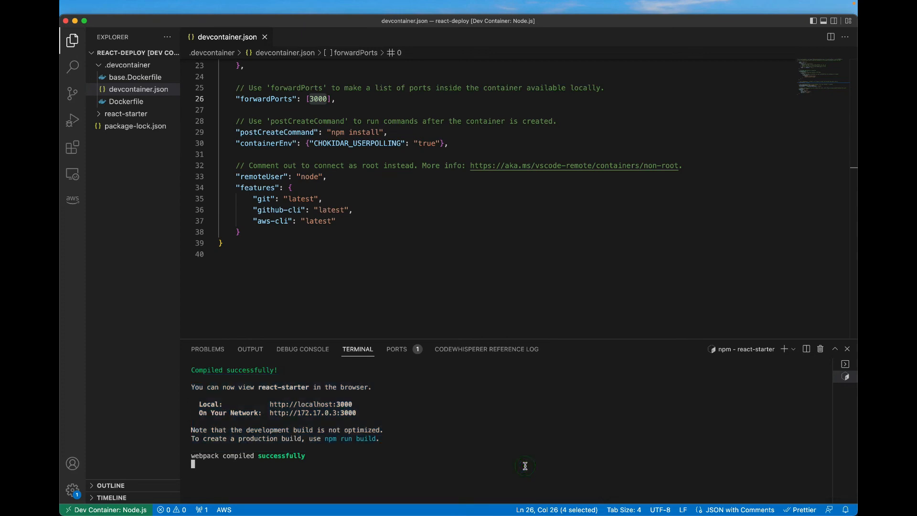
pyautogui.press('ctrl+c')
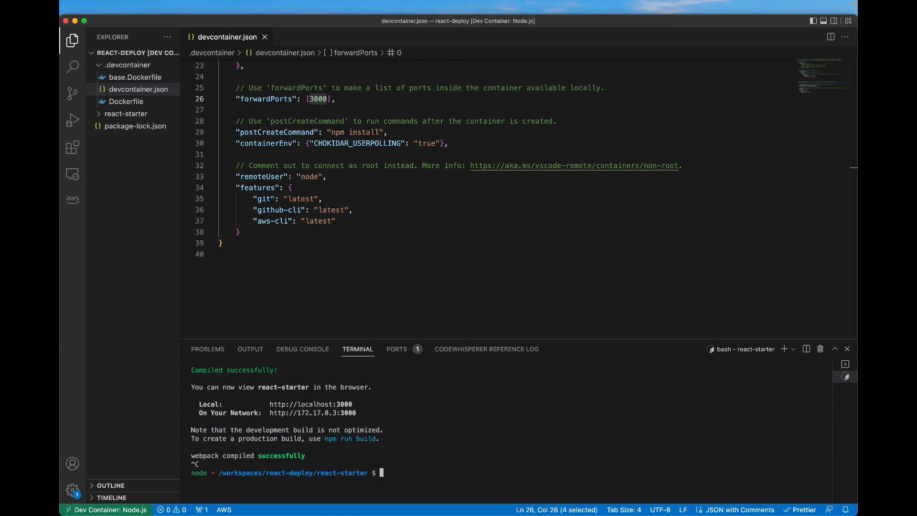
pyautogui.moveTo(208, 427)
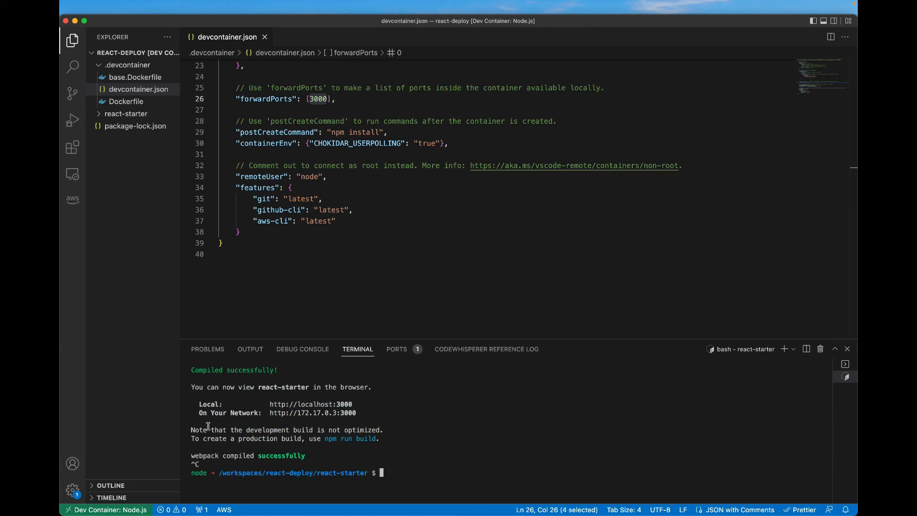